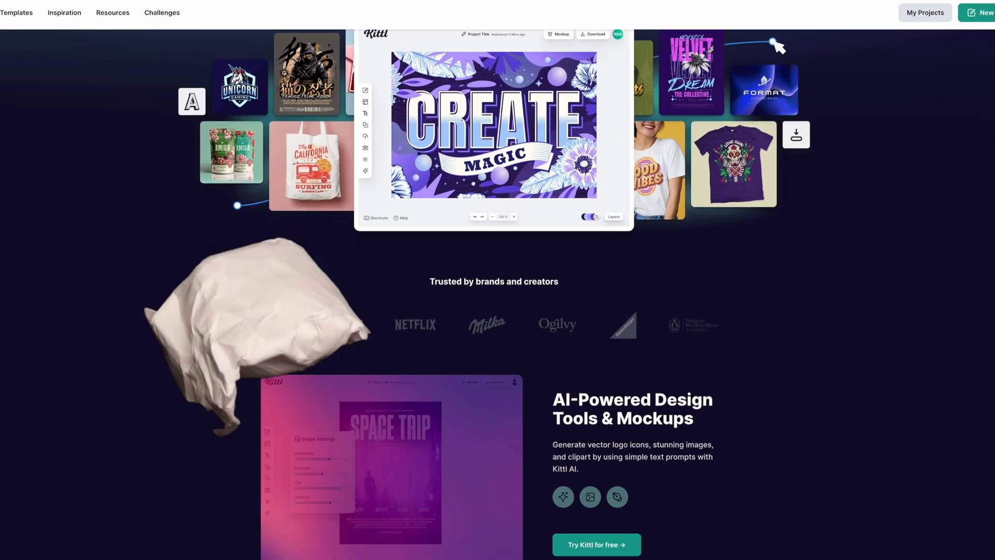
Generate a wolf portrait from the 'wolf' prompt in Kittl AI and add it to the canvas.
scroll(down, 3)
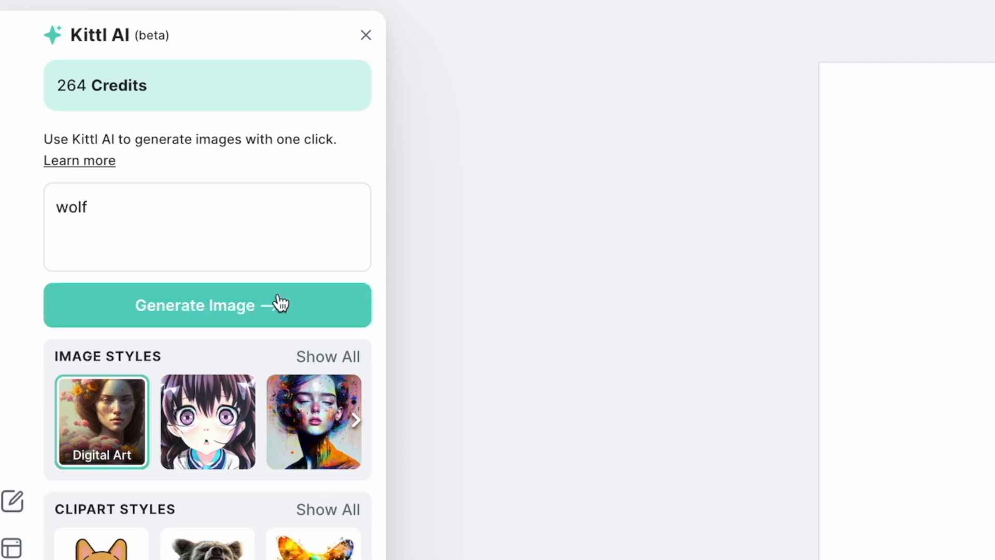
click(208, 304)
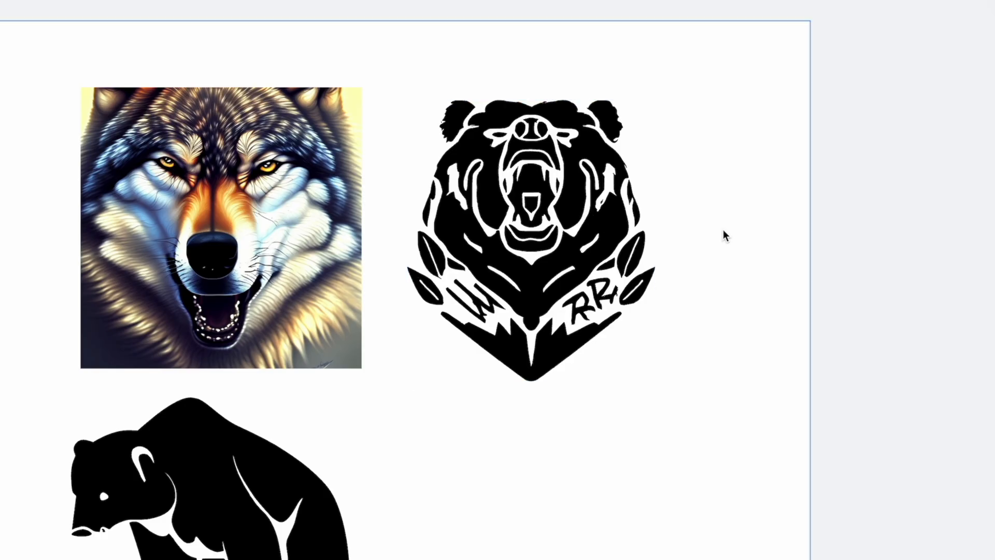
click(536, 190)
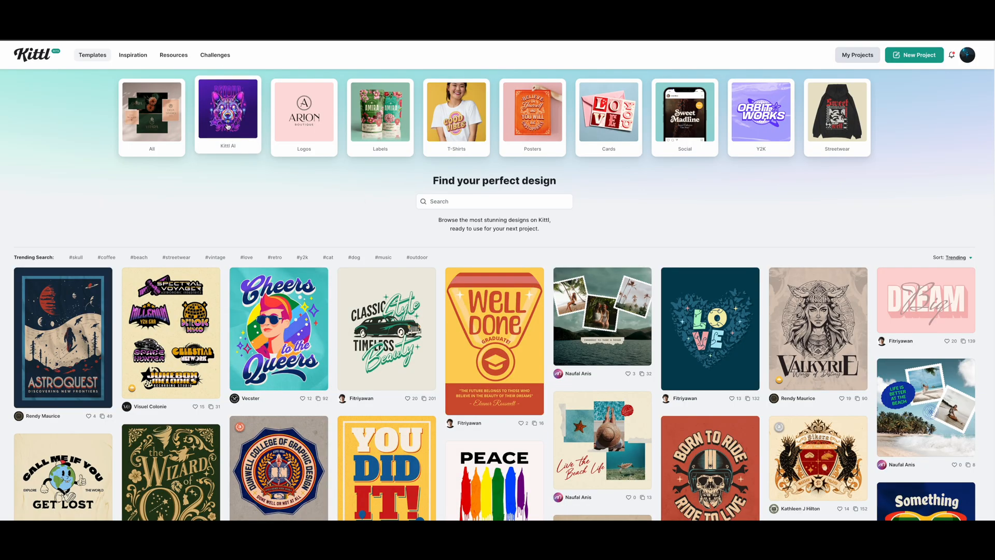
Filter templates to Kittl AI T-shirts and pick the Phoenix design.
click(227, 115)
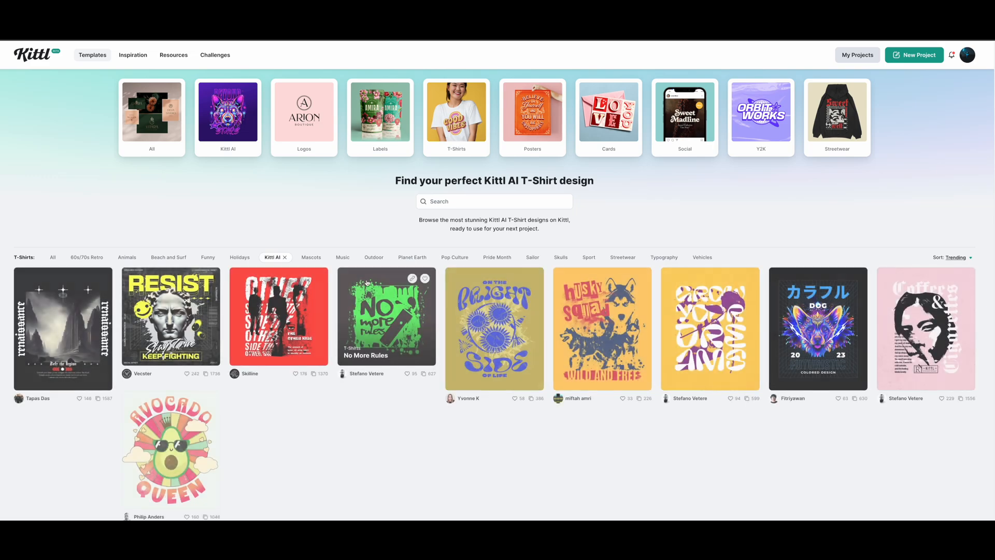
scroll(down, 3)
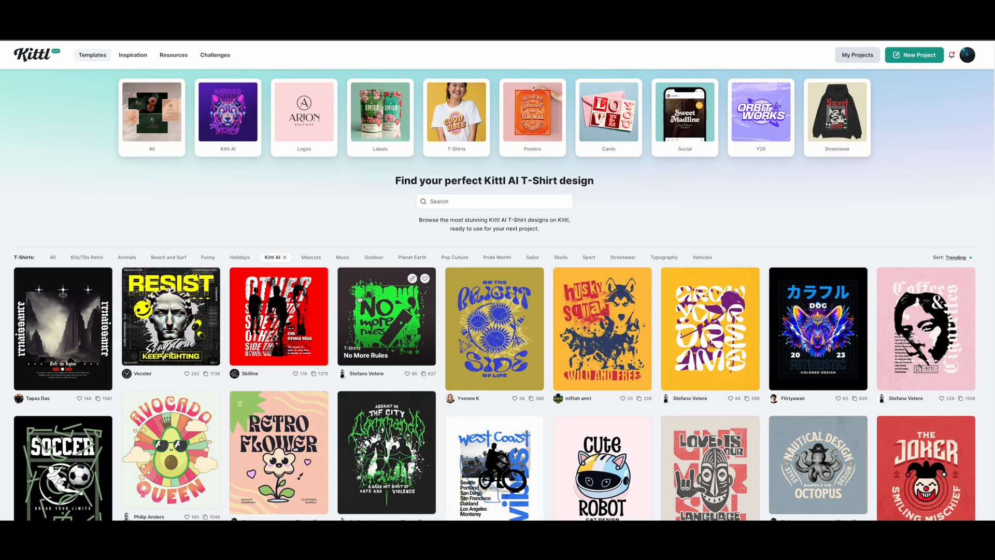
scroll(down, 3)
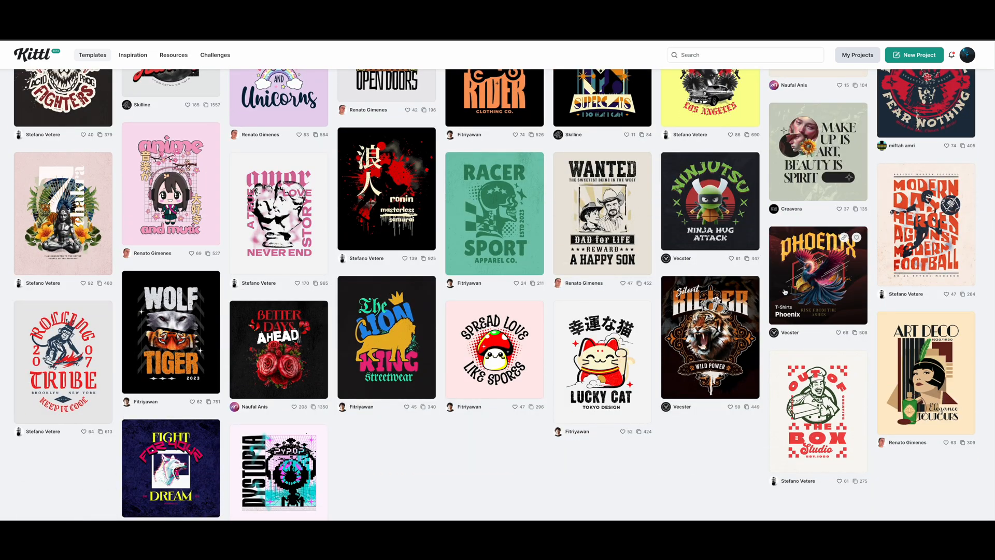
click(817, 274)
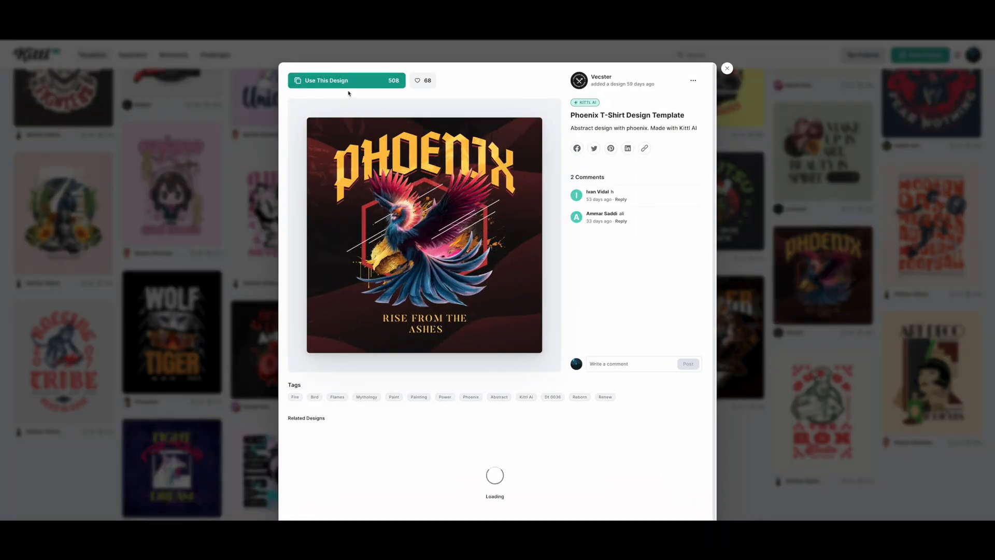
Start a project from the Phoenix design and retype its title as CHARLEY.
click(325, 81)
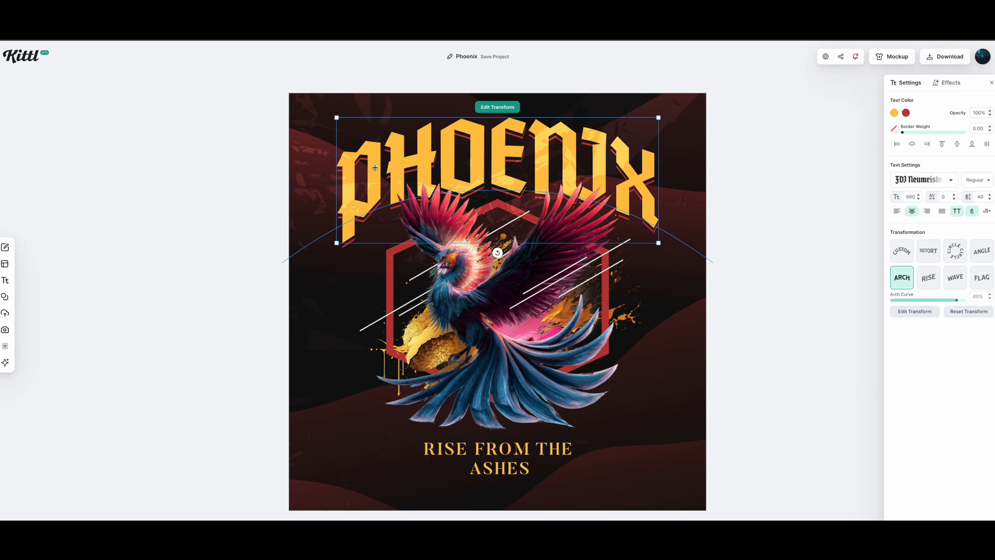
text(CHARLEY)
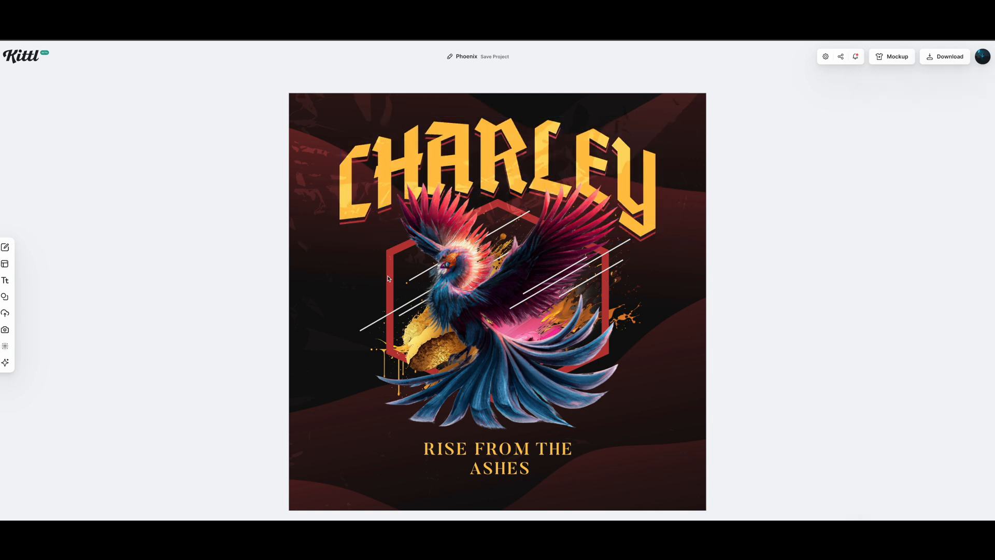
click(386, 279)
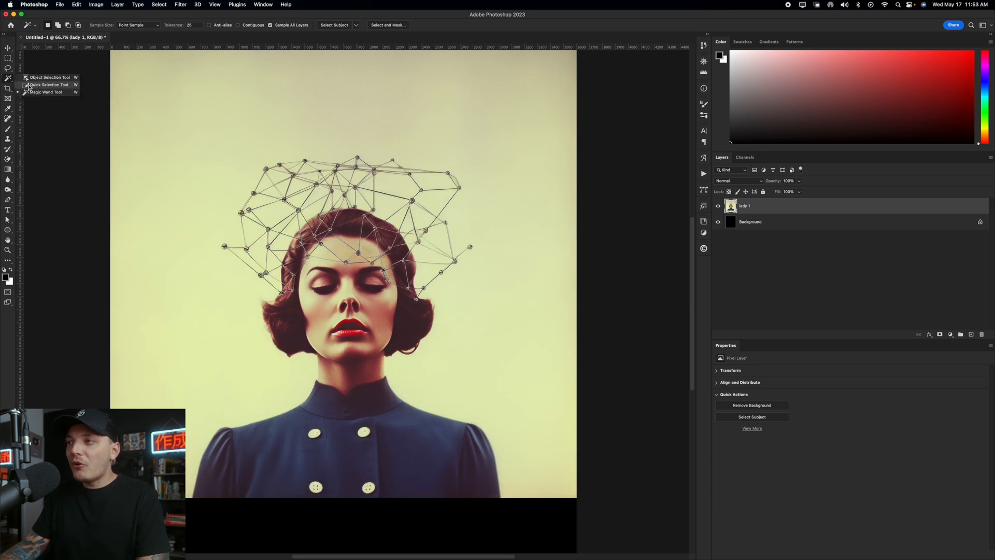
Isolate the woman with Quick Selection and Threshold and layer the AI robots image beneath her.
click(47, 84)
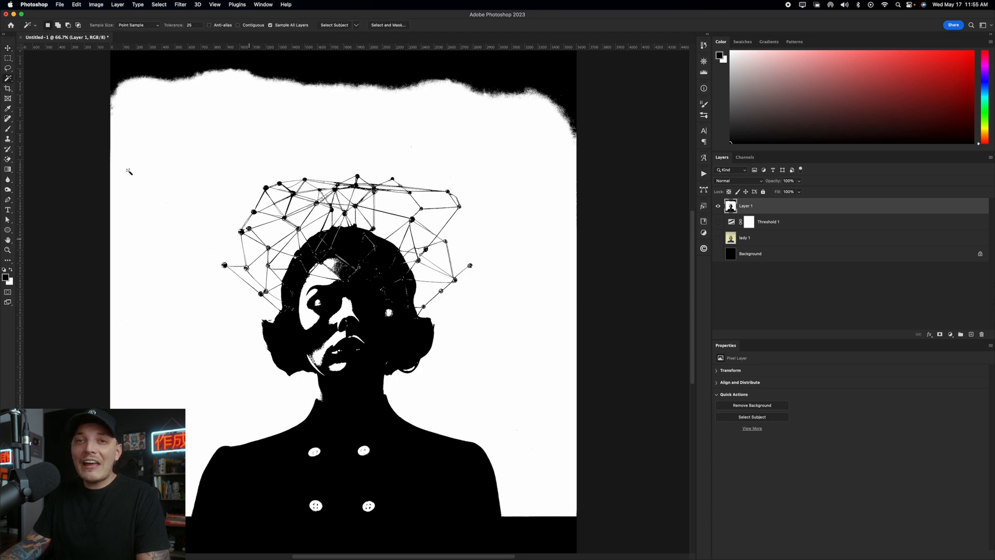
click(751, 405)
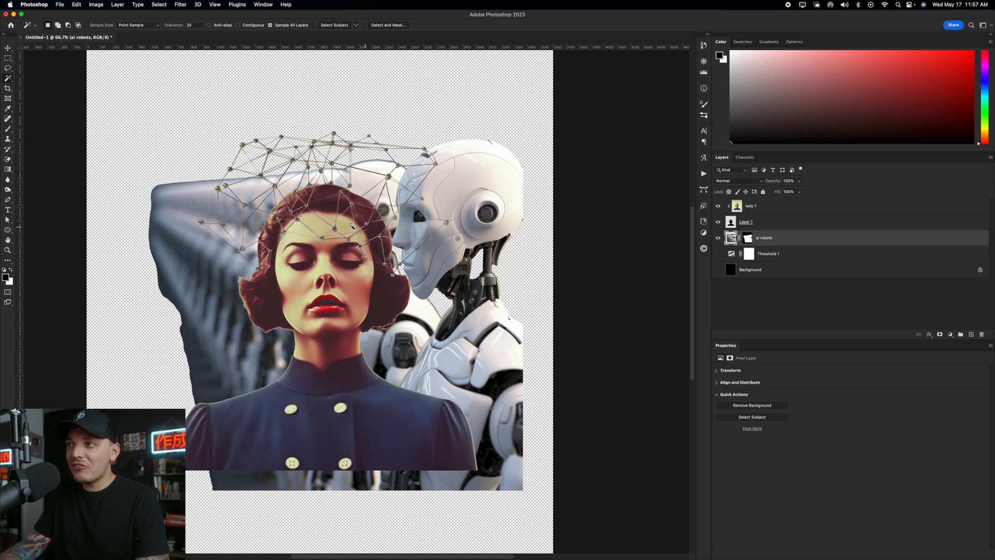
click(7, 47)
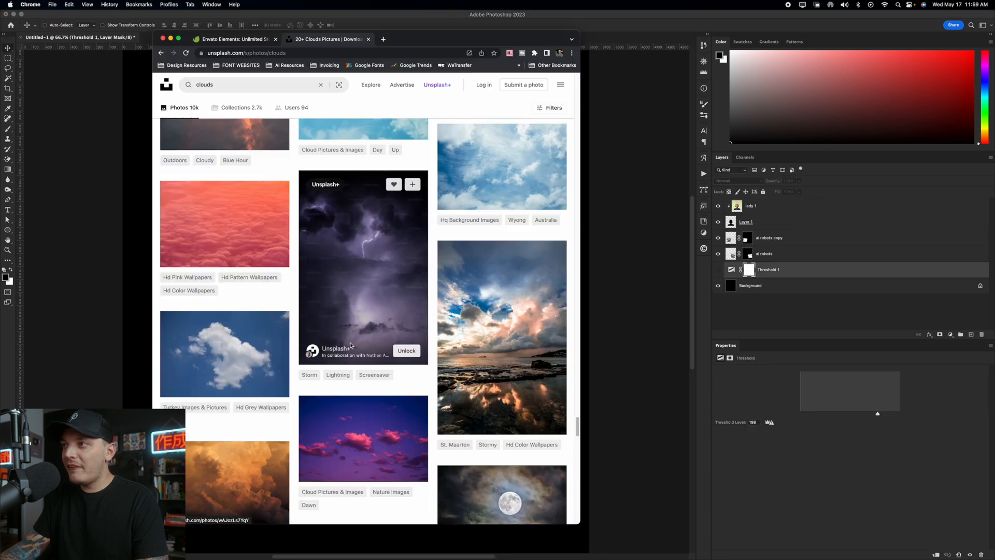
Browse the Unsplash photo results for 'clouds'.
scroll(down, 3)
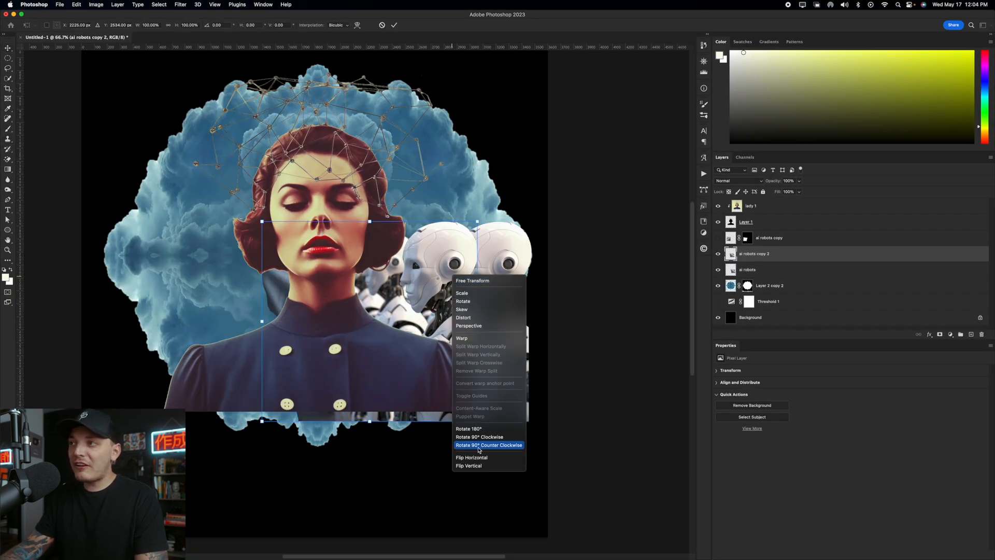
Flip the duplicated robot row and target the 'ai robots' group mask.
click(471, 457)
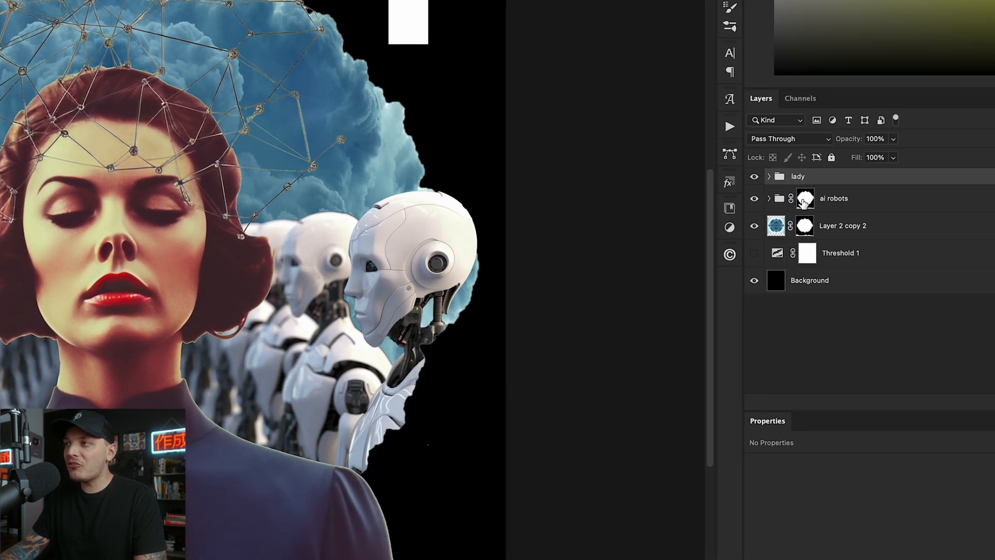
click(797, 176)
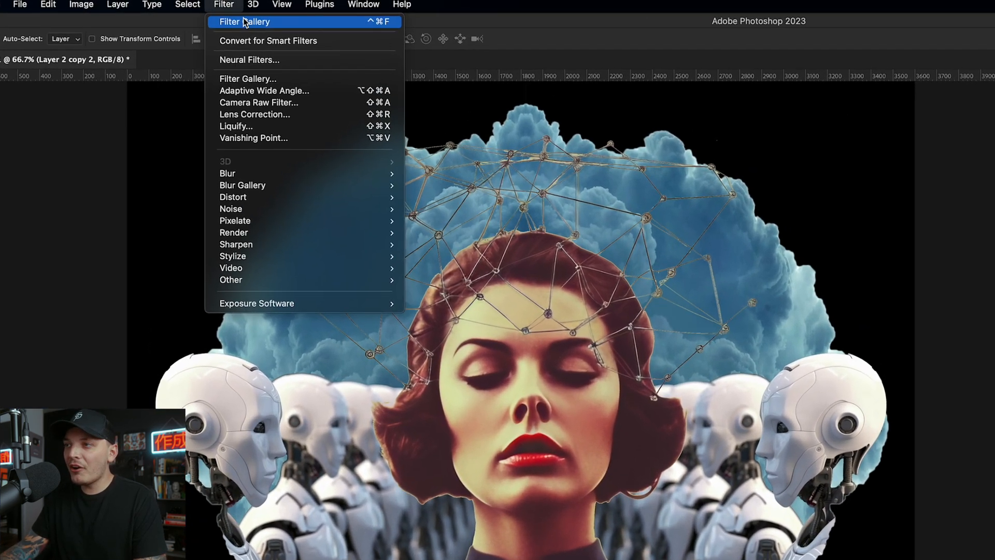
mouse_move(228, 176)
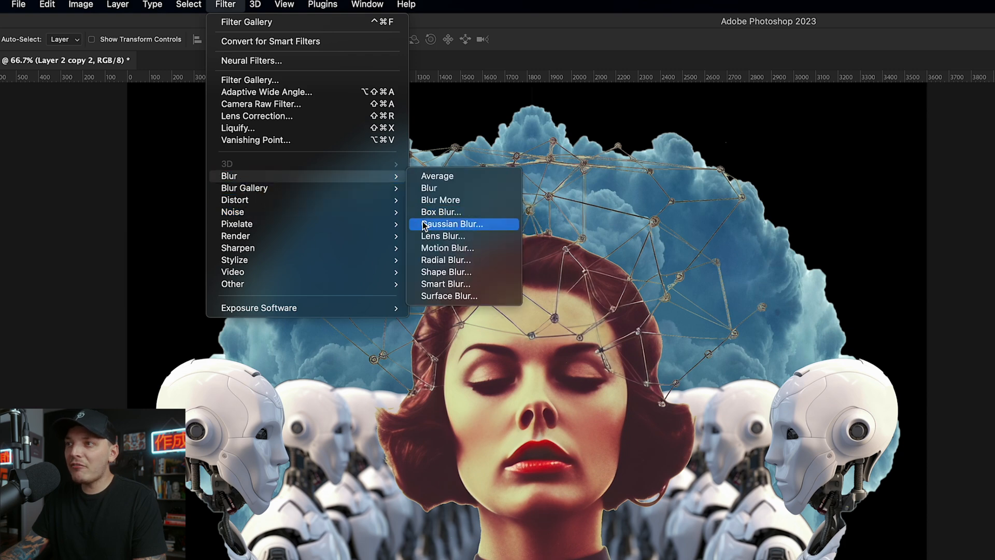
Gaussian-blur the cloud layer and its lower copy to soften the halo.
click(451, 224)
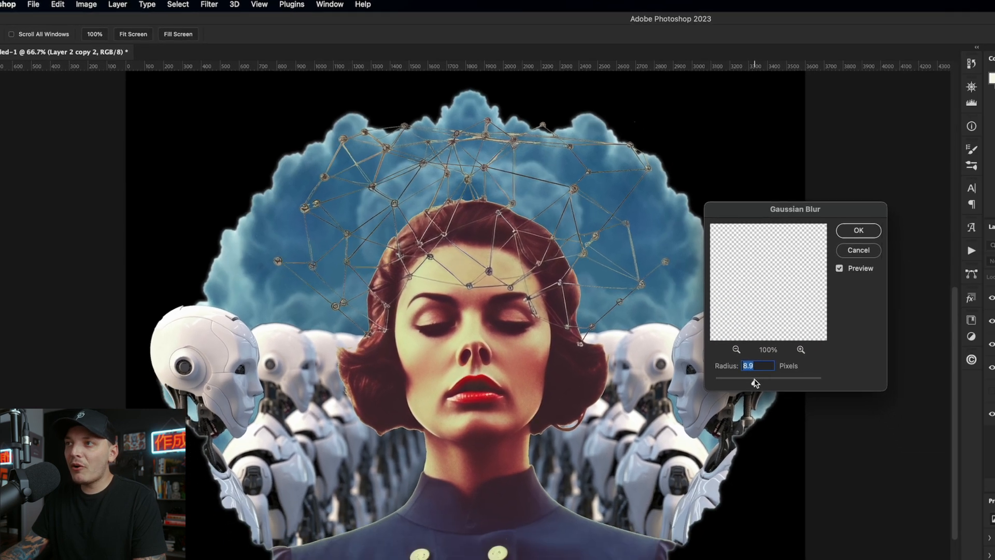
click(857, 230)
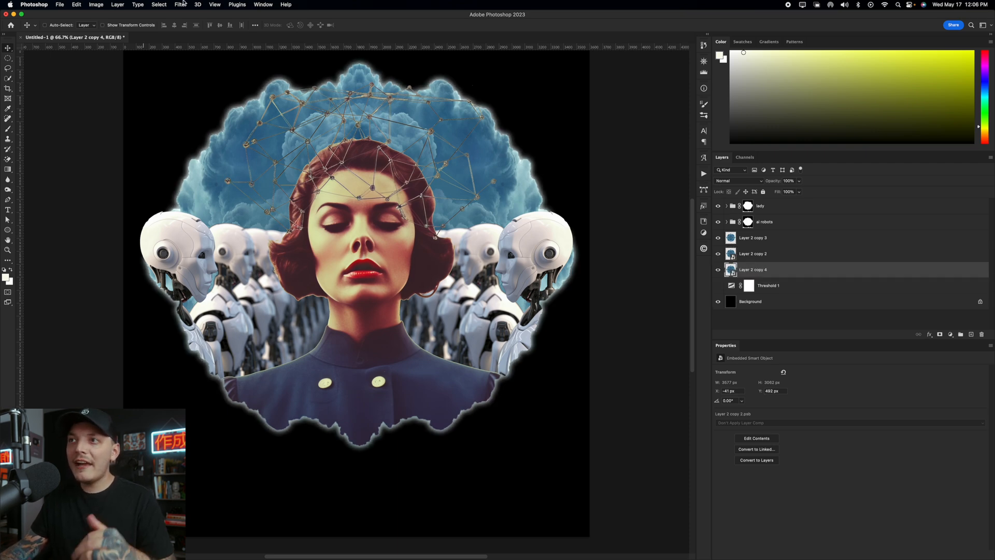
click(181, 4)
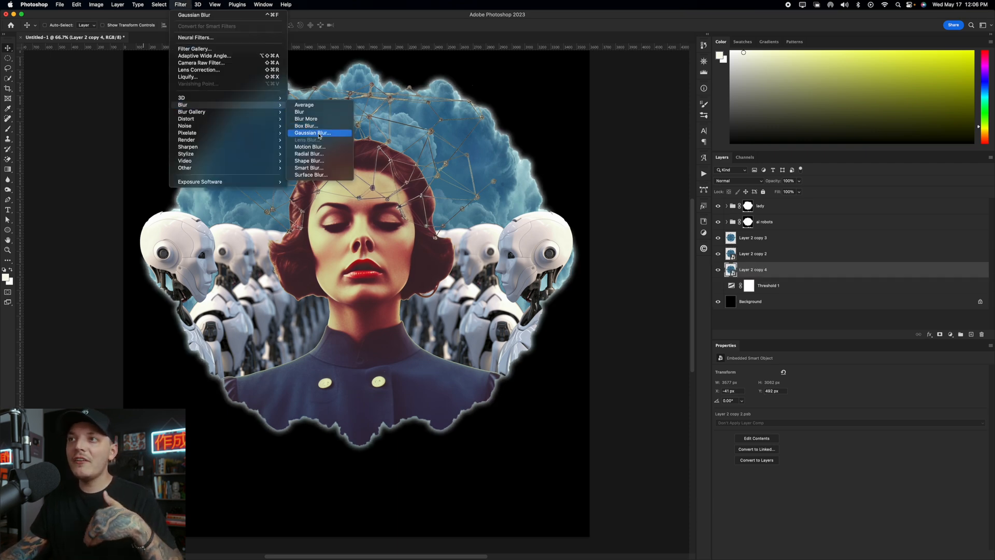
click(313, 133)
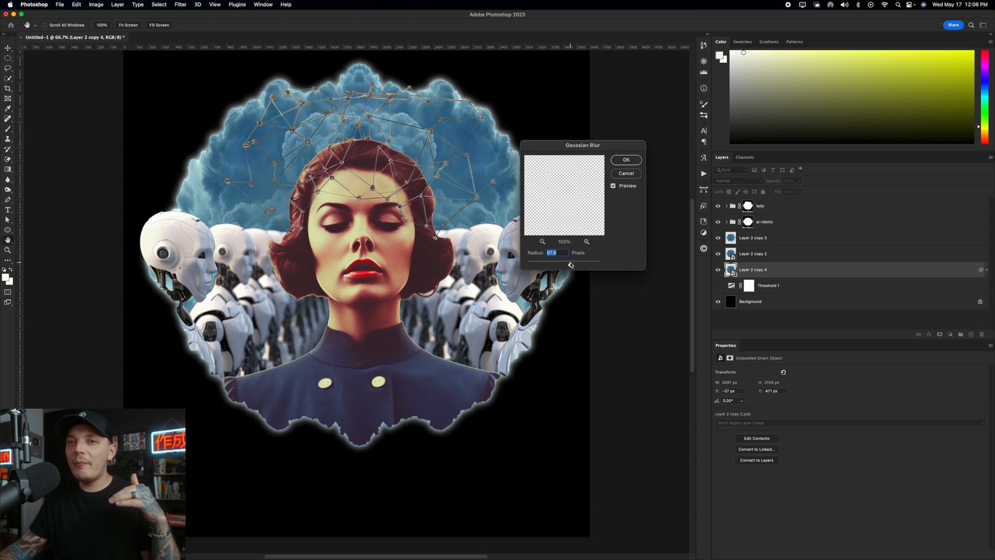
click(626, 160)
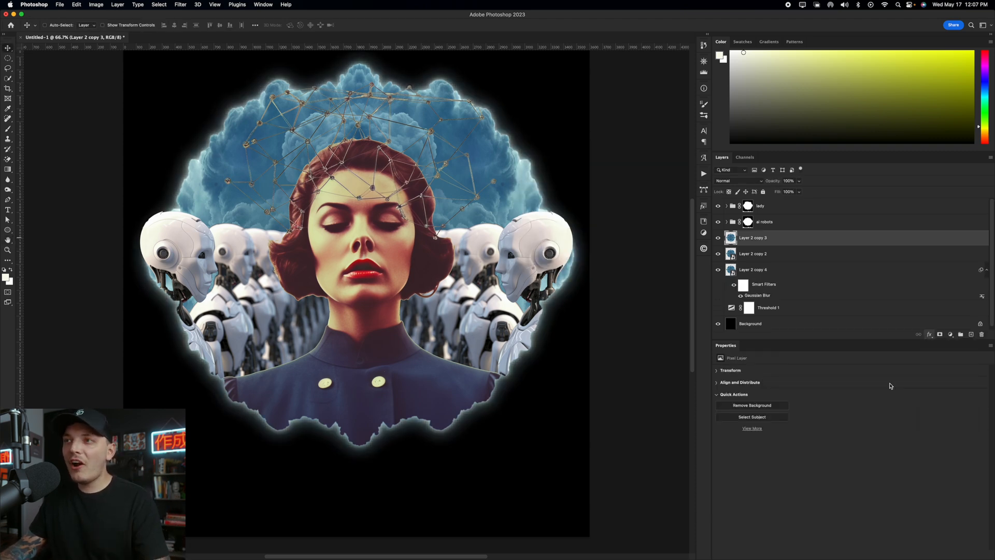
Give the cloud copy an Outer Glow layer style with white as the glow colour.
double_click(753, 238)
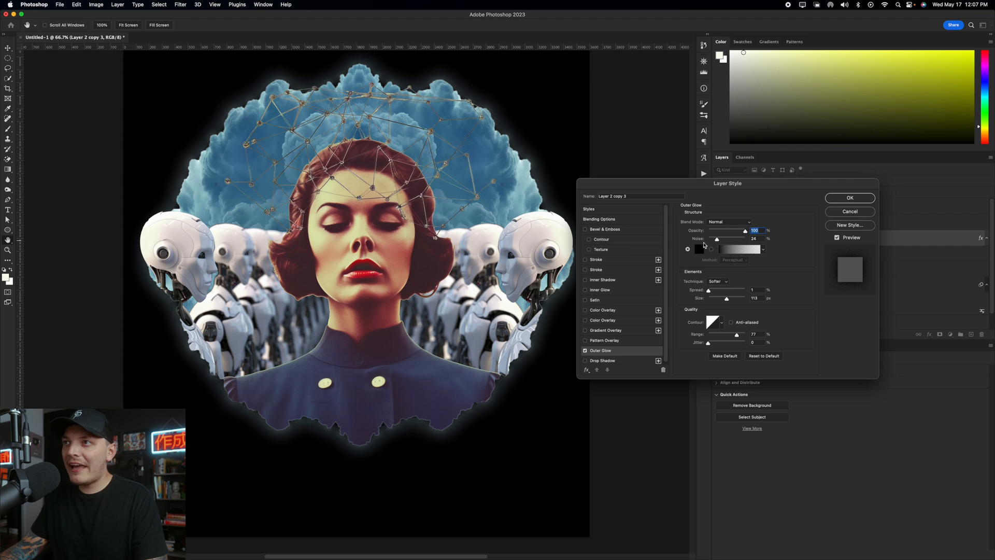
click(697, 248)
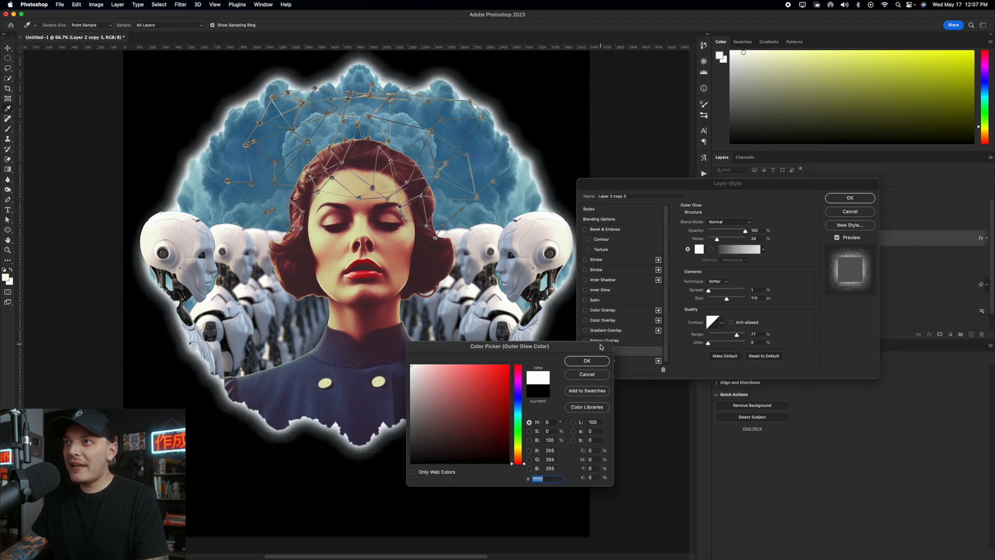
click(586, 361)
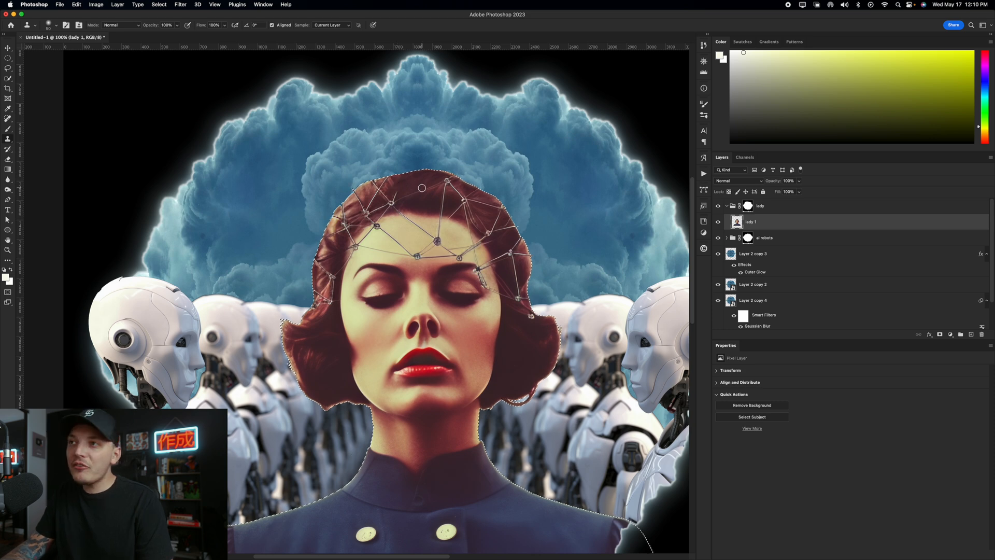
mouse_move(413, 192)
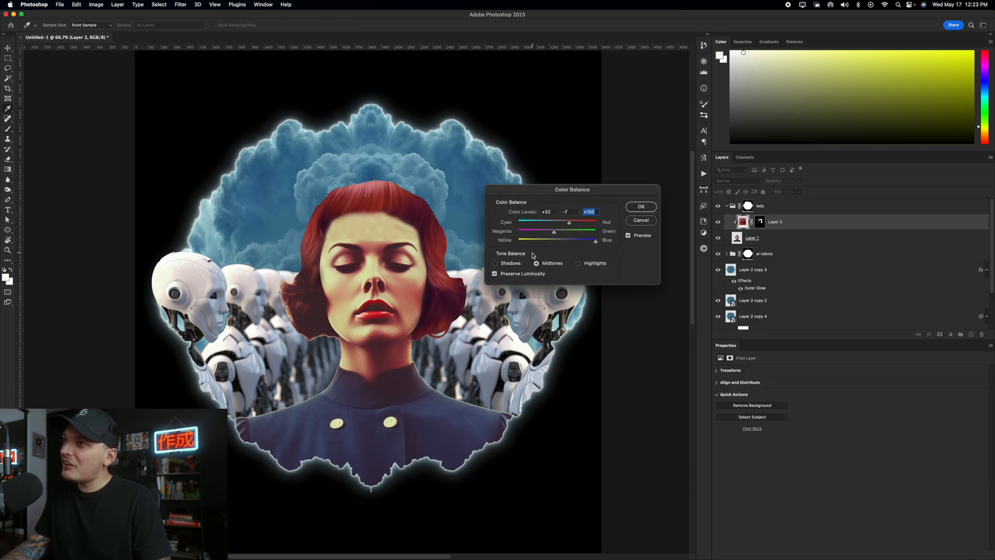
Push the Color Balance highlights toward blue separately from midtones and apply it to the portrait.
click(578, 262)
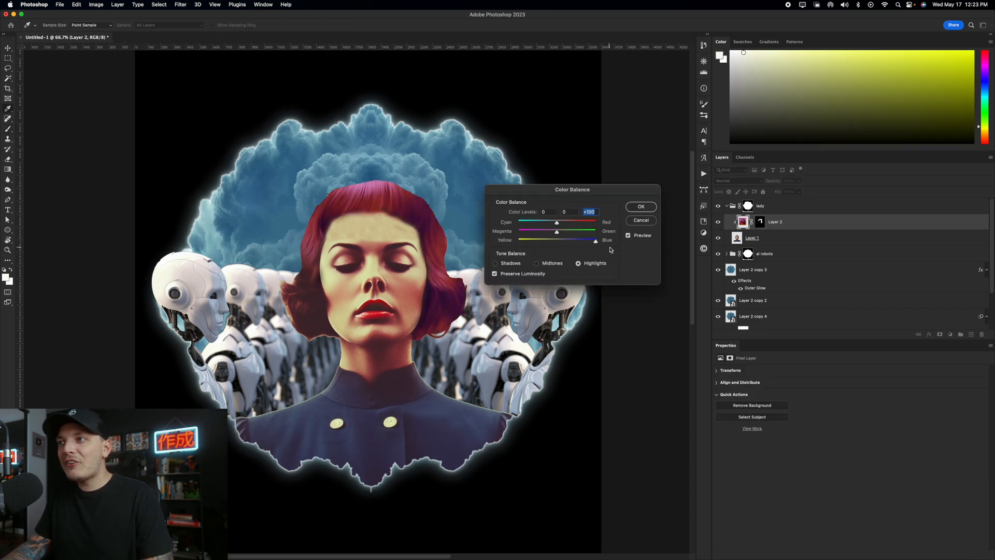
click(640, 206)
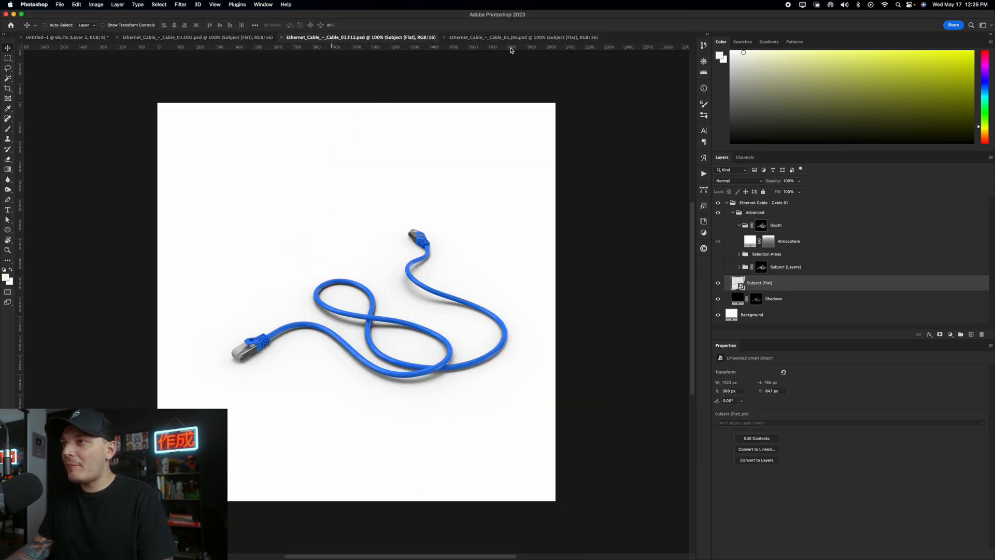
Bring in the blue cable, rasterize its black-overlay shadow copy and Gaussian-blur it.
click(520, 37)
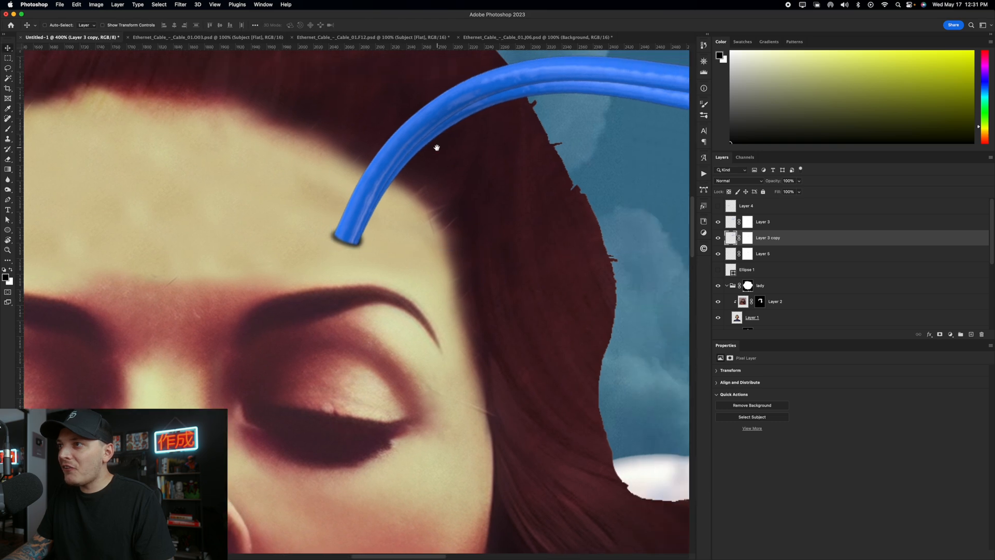
right_click(767, 237)
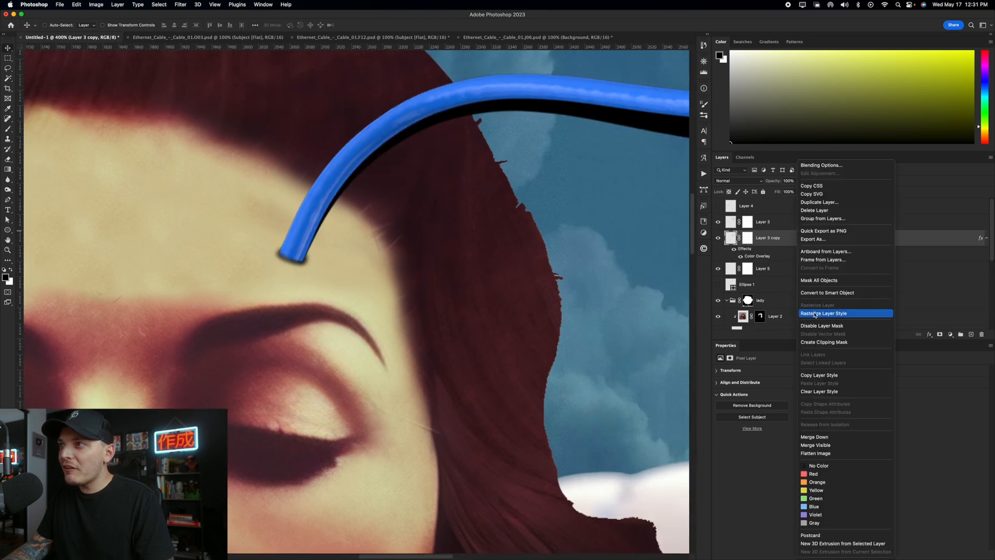
click(180, 4)
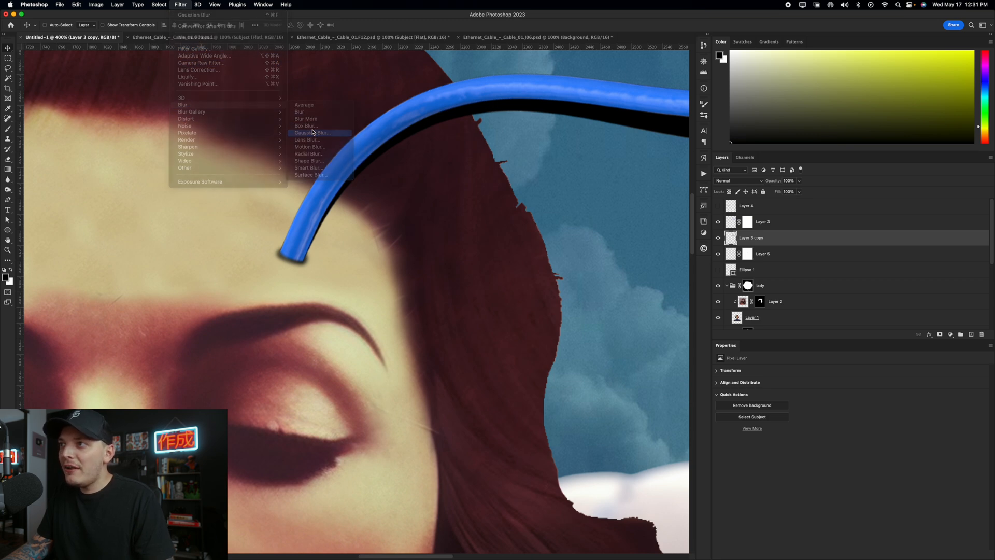
click(311, 133)
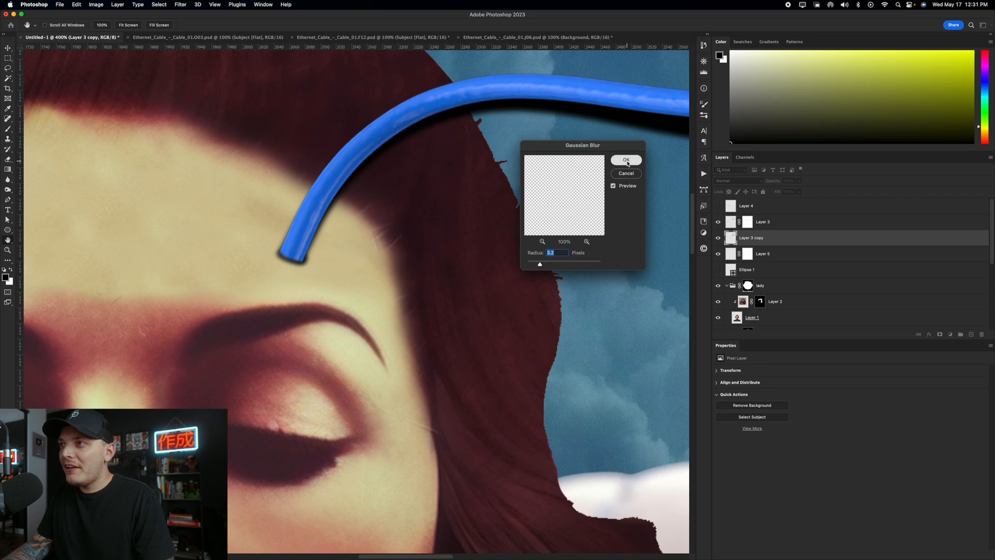
click(625, 159)
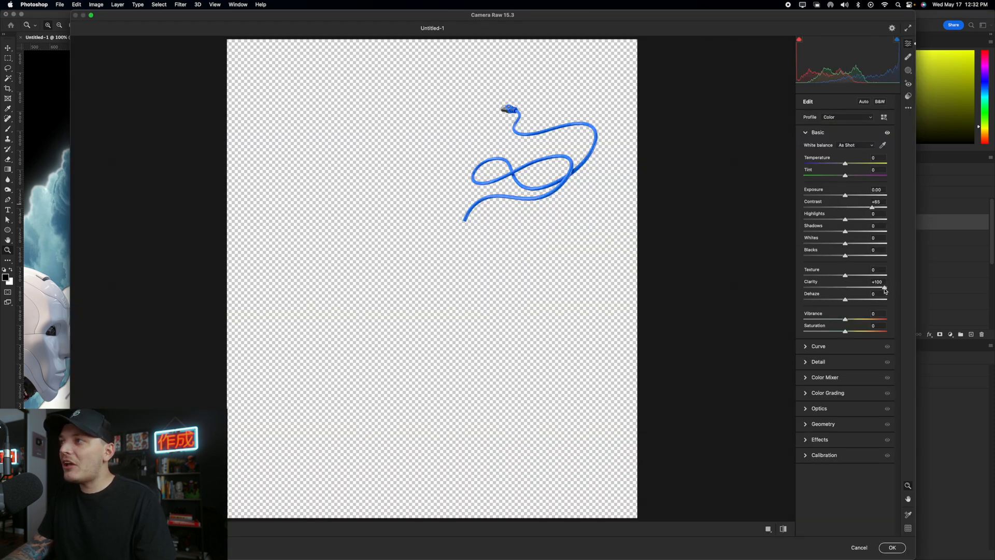
Apply the Camera Raw clarity and contrast to the cable and add a Hue/Saturation recolour.
click(824, 377)
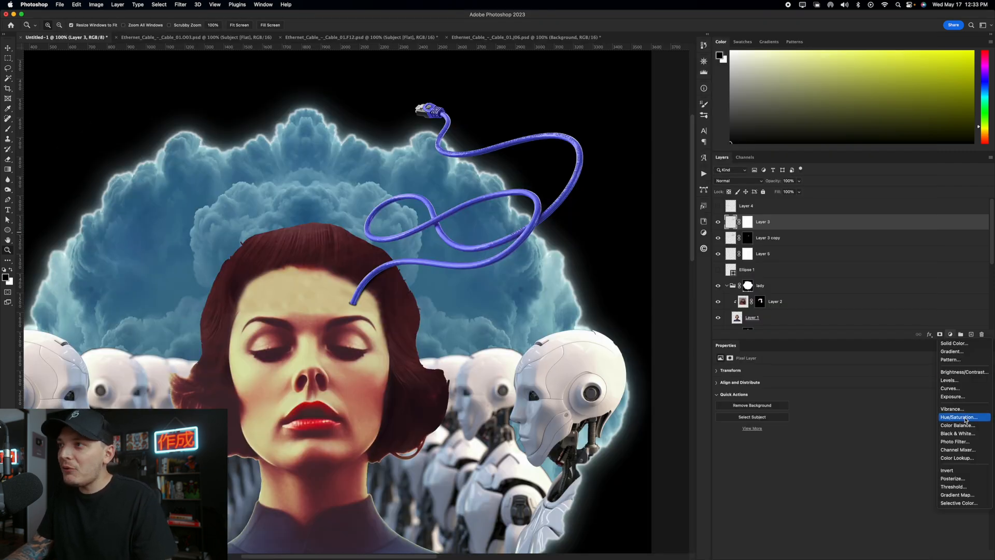
click(961, 416)
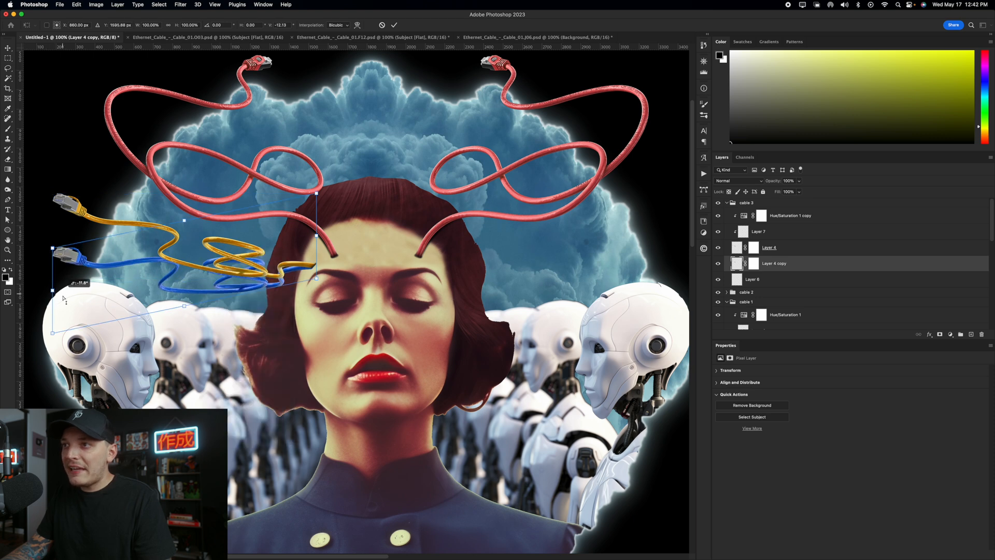
Place and blur the cable shadow copy, lowering its opacity to about 72%.
click(180, 4)
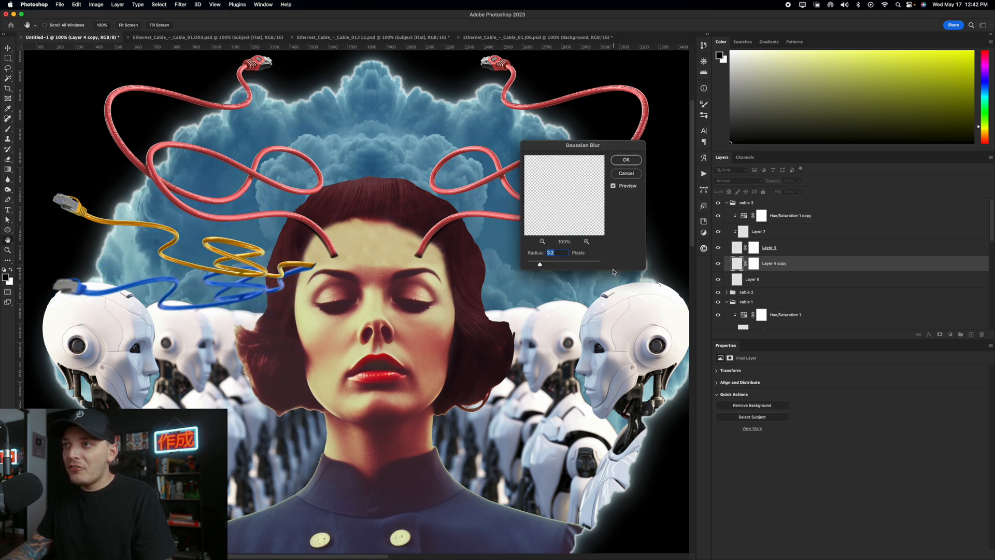
click(626, 159)
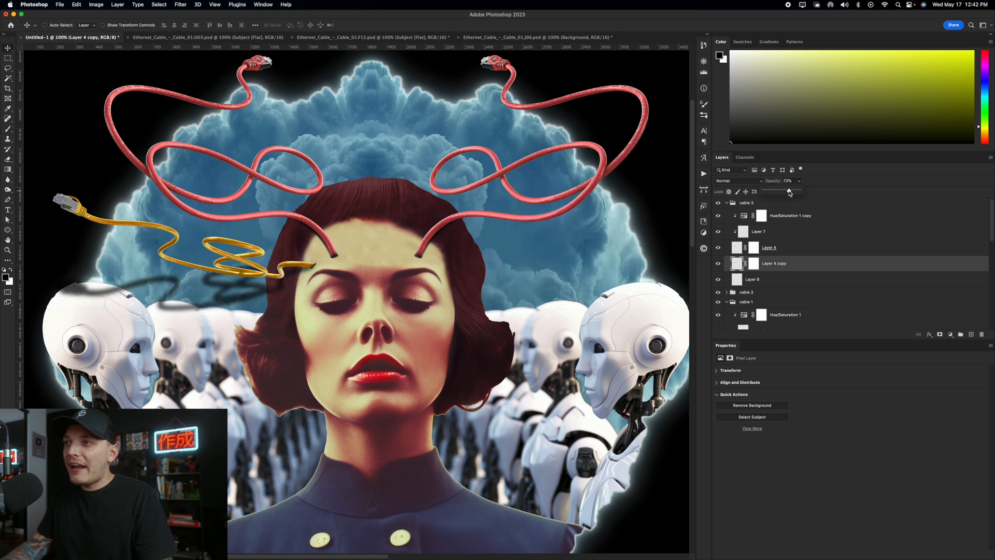
click(753, 263)
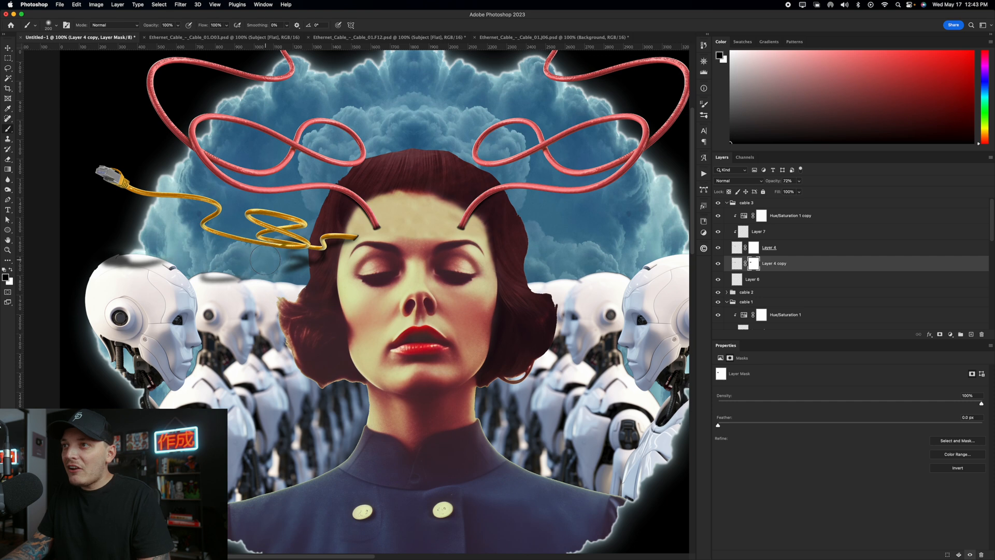
right_click(336, 270)
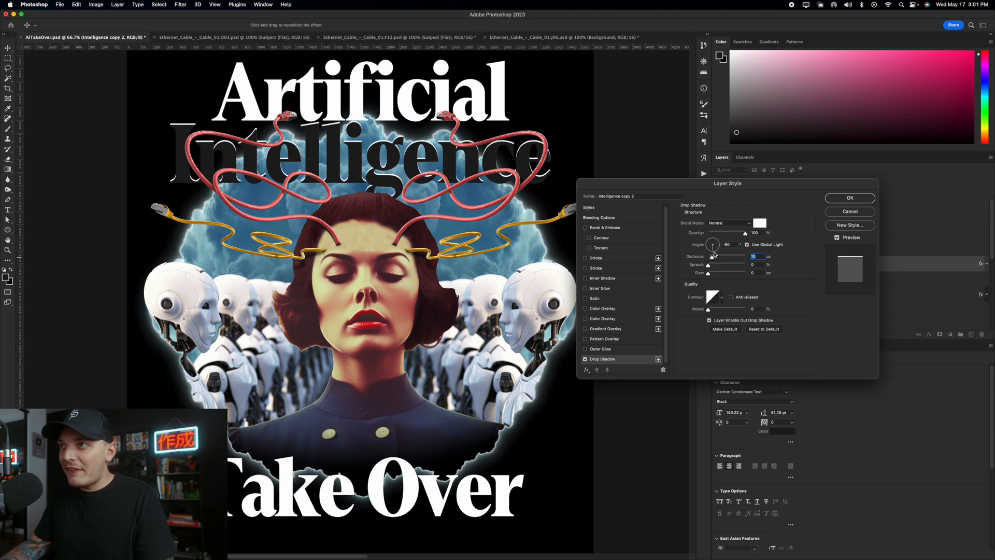
Confirm the drop shadow on the 'Artificial Intelligence Take Over' headline.
click(202, 38)
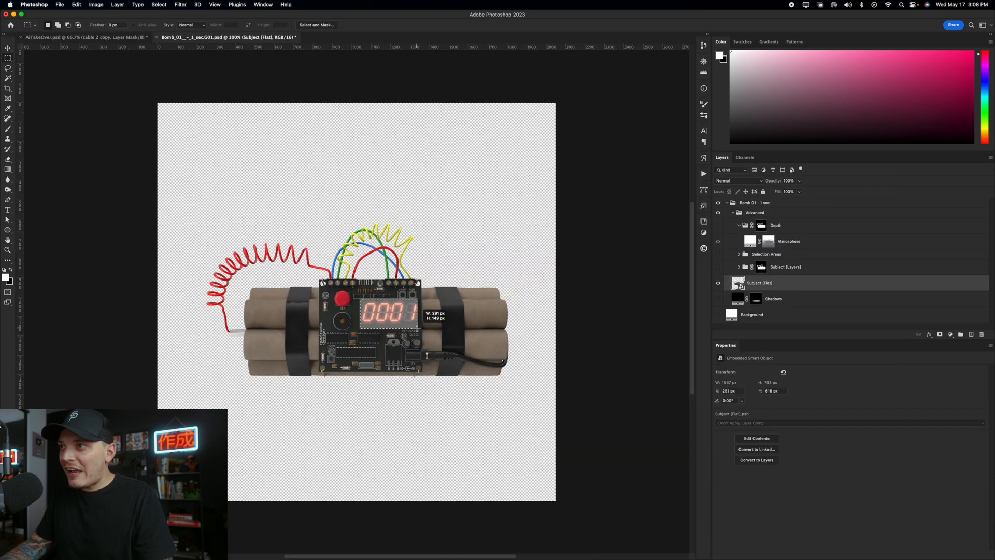
Copy the bomb's red 0001 timer onto the woman's forehead with a red Inner Shadow.
right_click(758, 282)
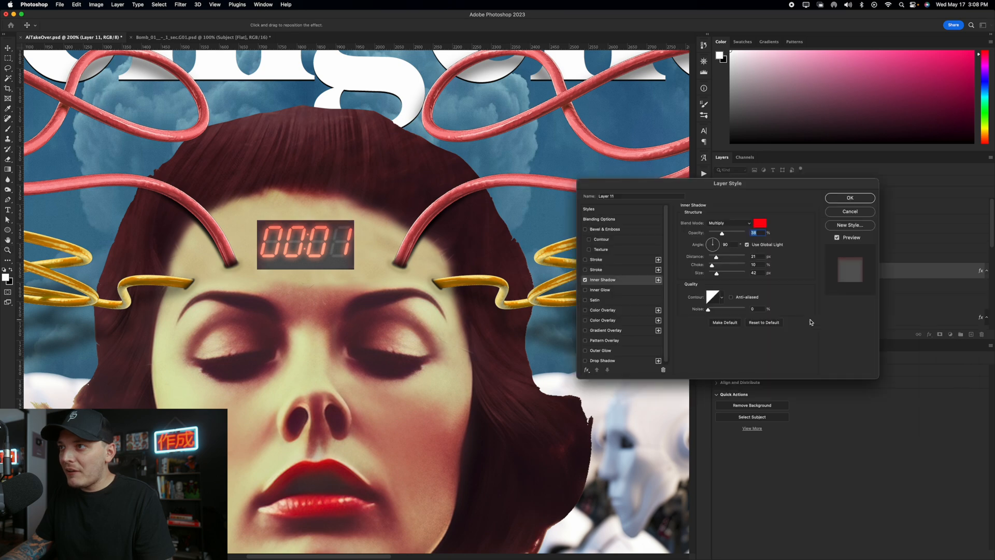
click(759, 222)
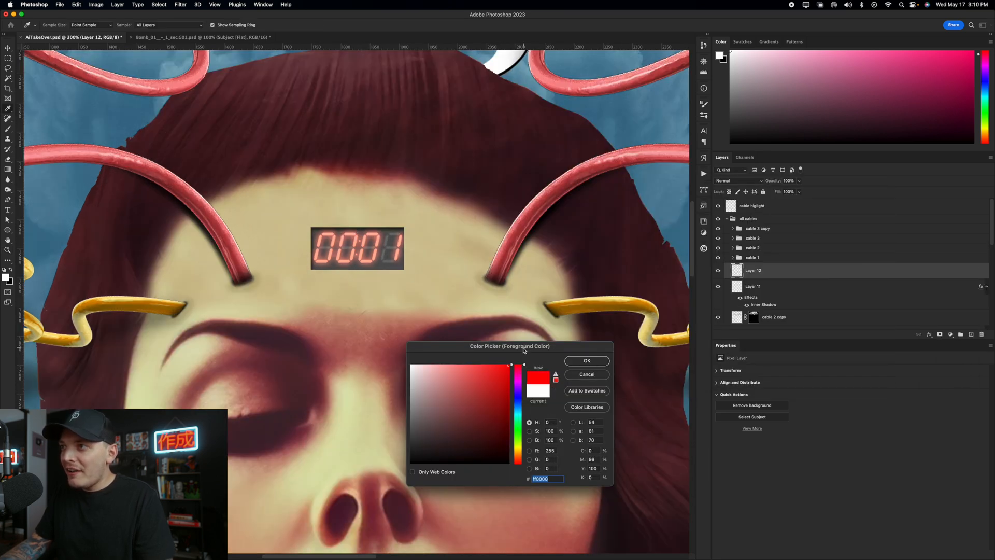
Brush a red glow around the timer digits on a new layer using a red foreground colour.
click(584, 360)
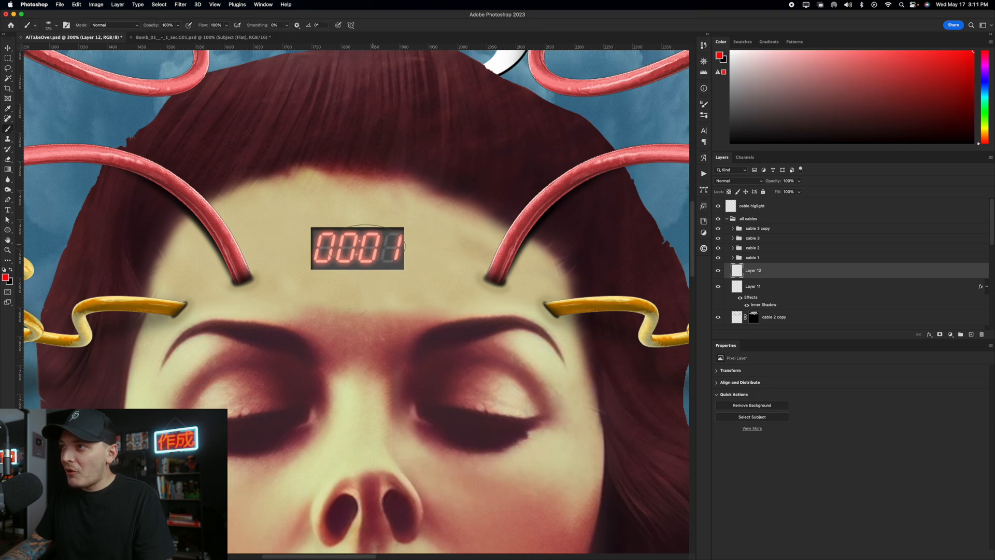
click(739, 180)
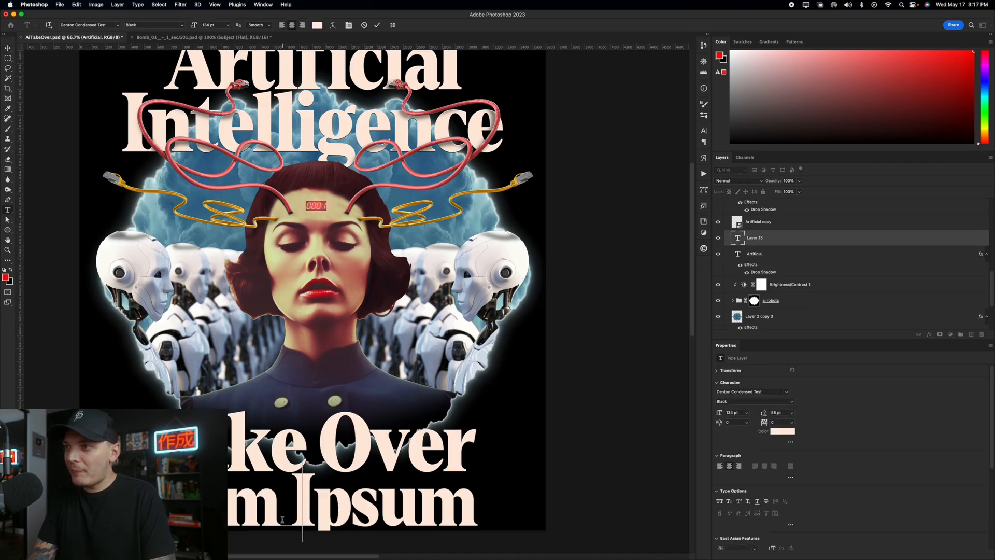
Add the taglines 'They Want Your Jobs.' below and 'The Great' above the headline.
text(y Want Your Jobs.)
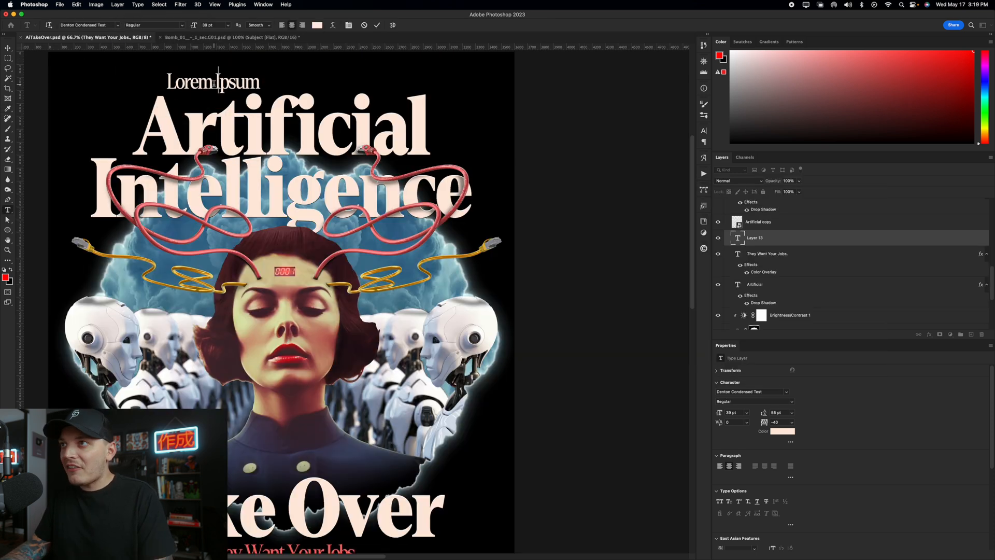
text(The Great)
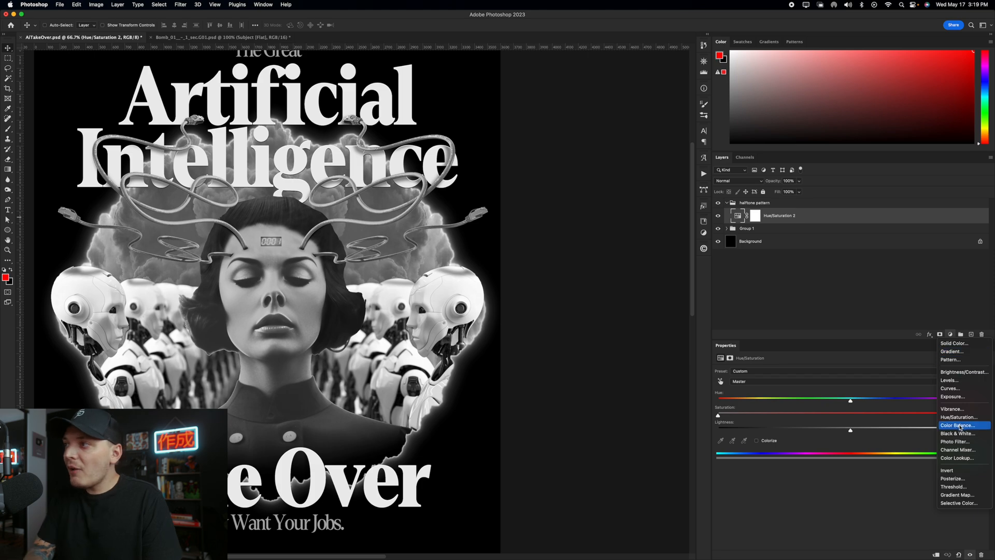
Add a halftone pattern fill over the poster blended in Hard Mix.
click(950, 360)
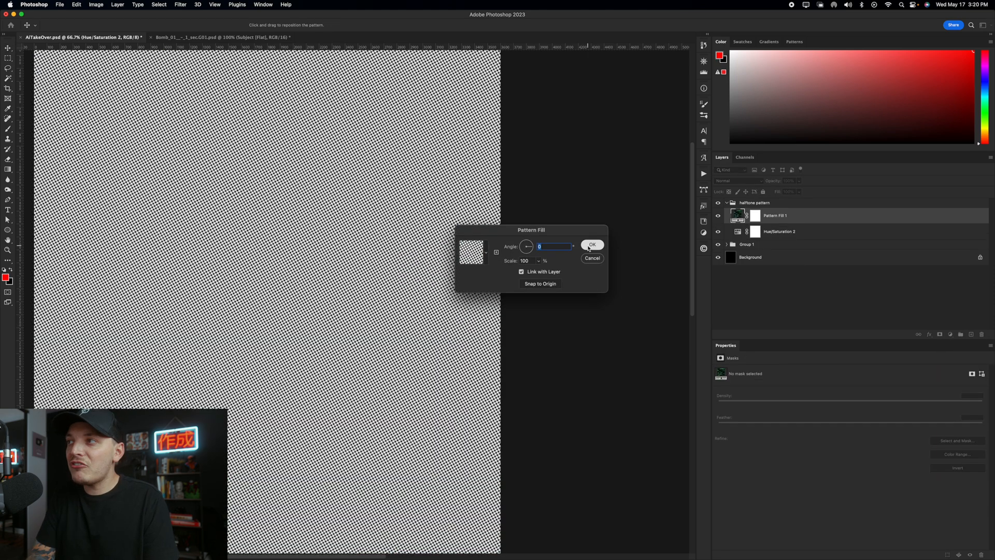
click(591, 245)
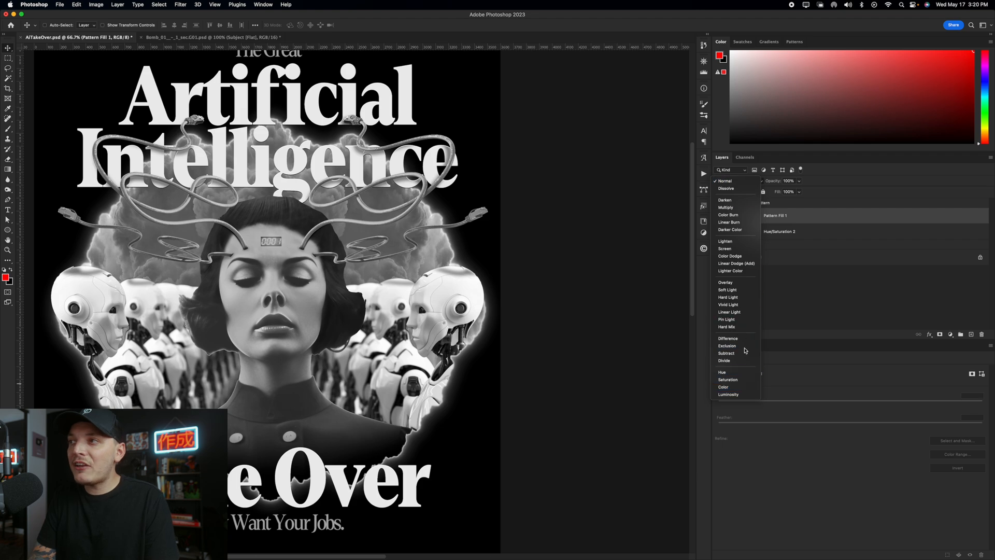
click(727, 326)
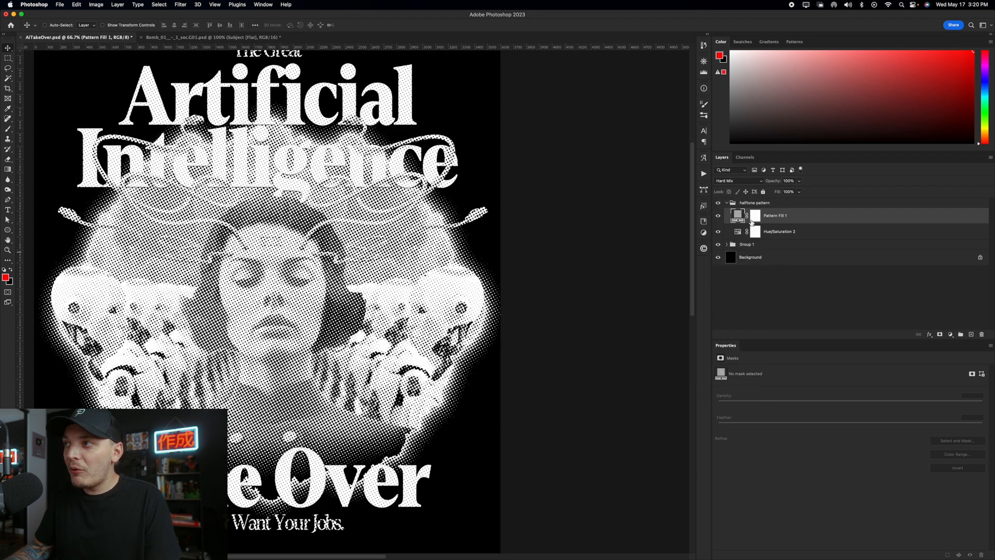
Reduce the pattern fill's scale for finer dots, then select the Hue/Saturation adjustment.
double_click(738, 215)
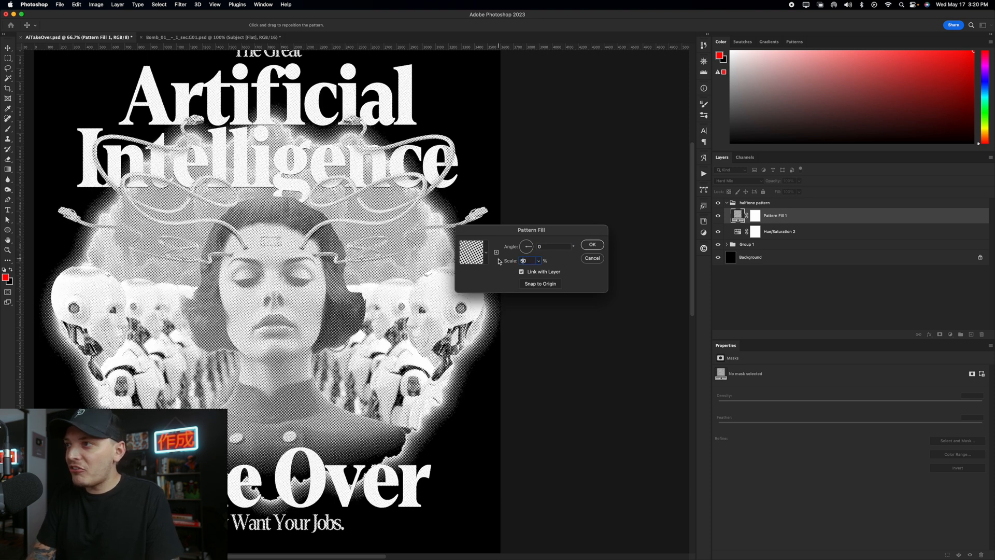
click(592, 245)
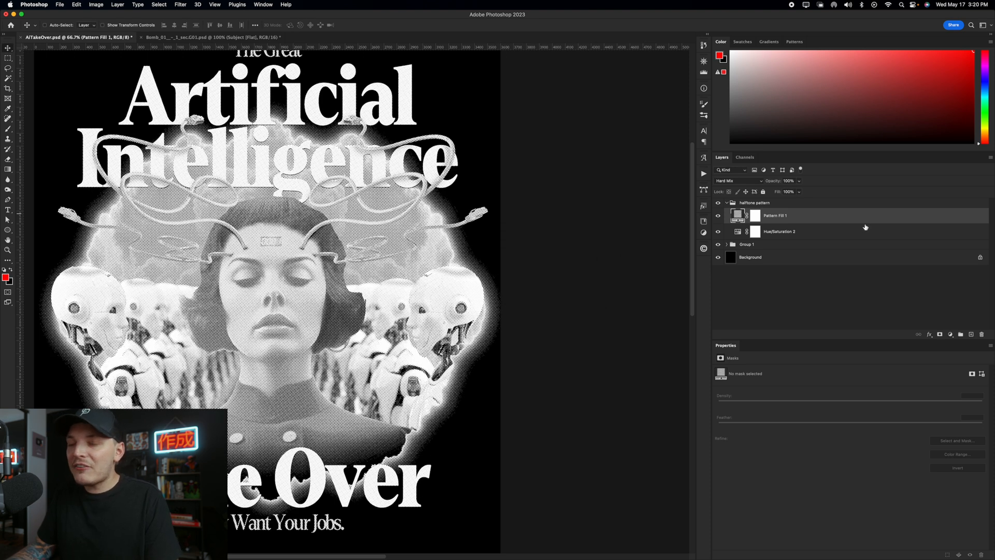
mouse_move(841, 215)
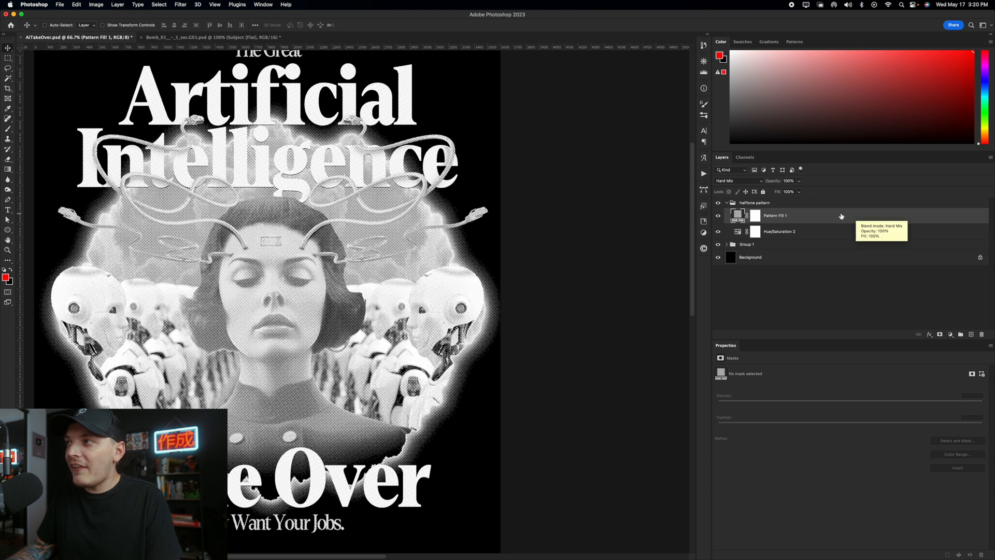
click(779, 231)
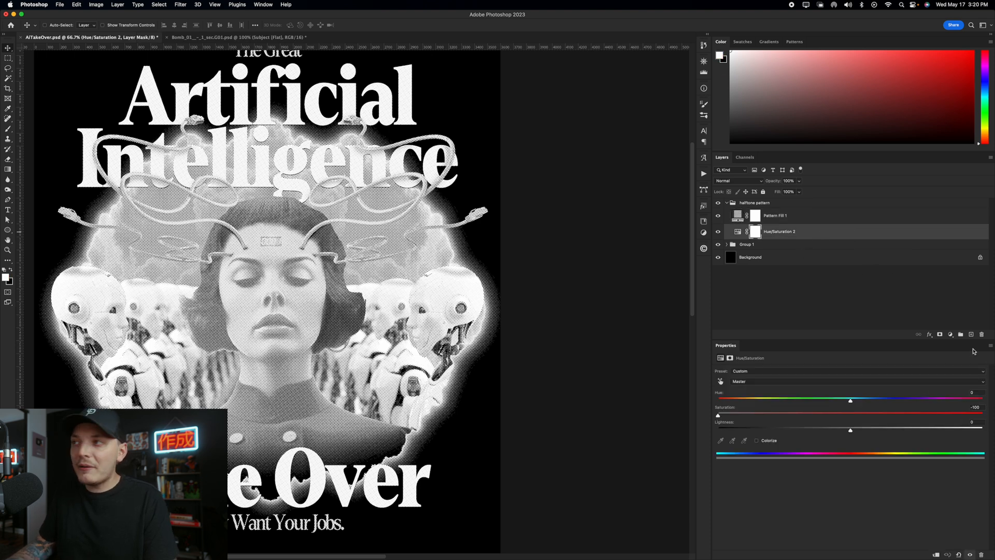
click(950, 333)
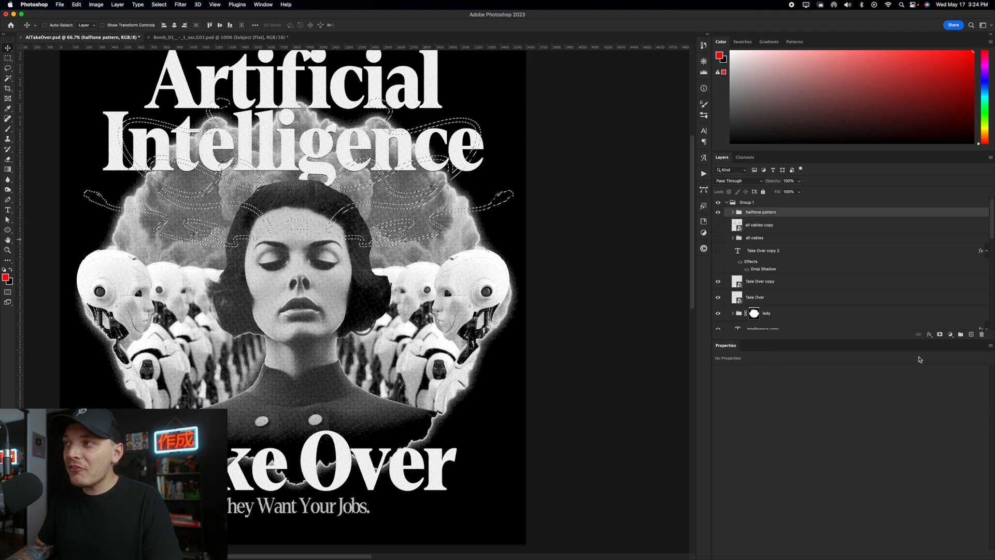
click(774, 214)
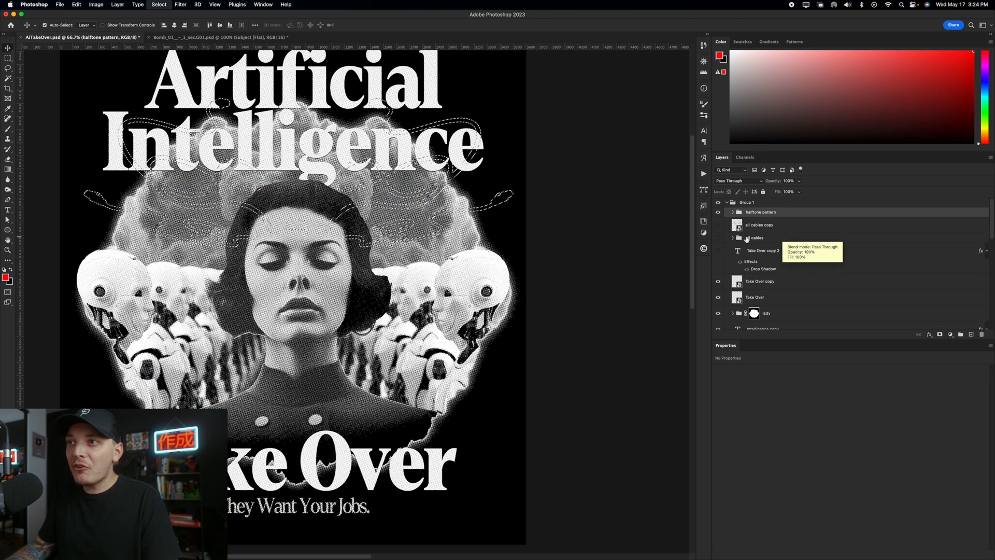
click(718, 211)
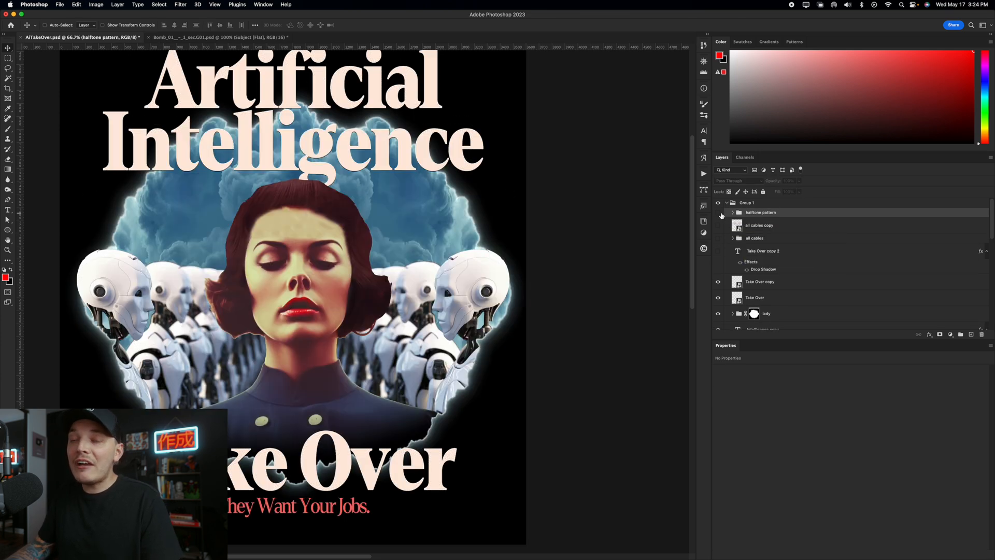
click(717, 213)
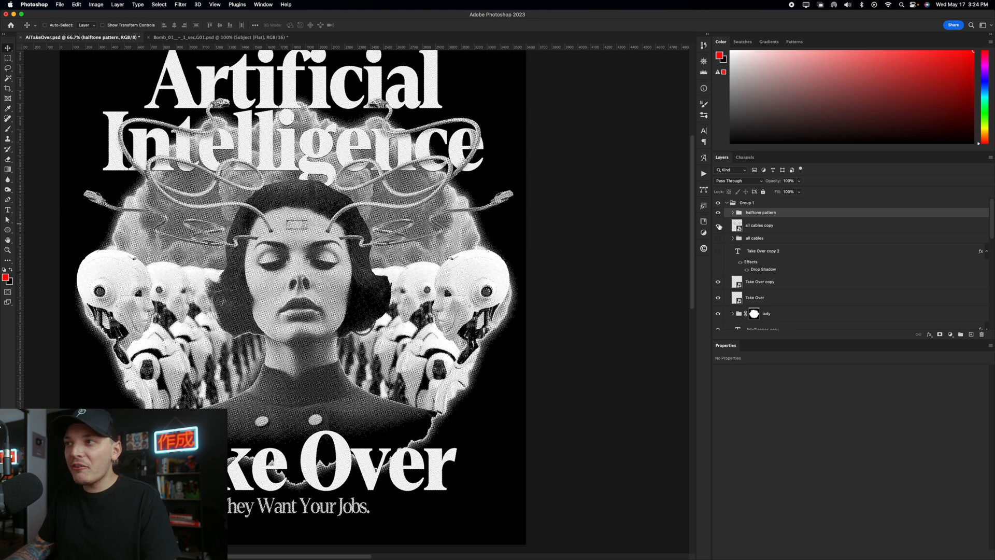
click(718, 225)
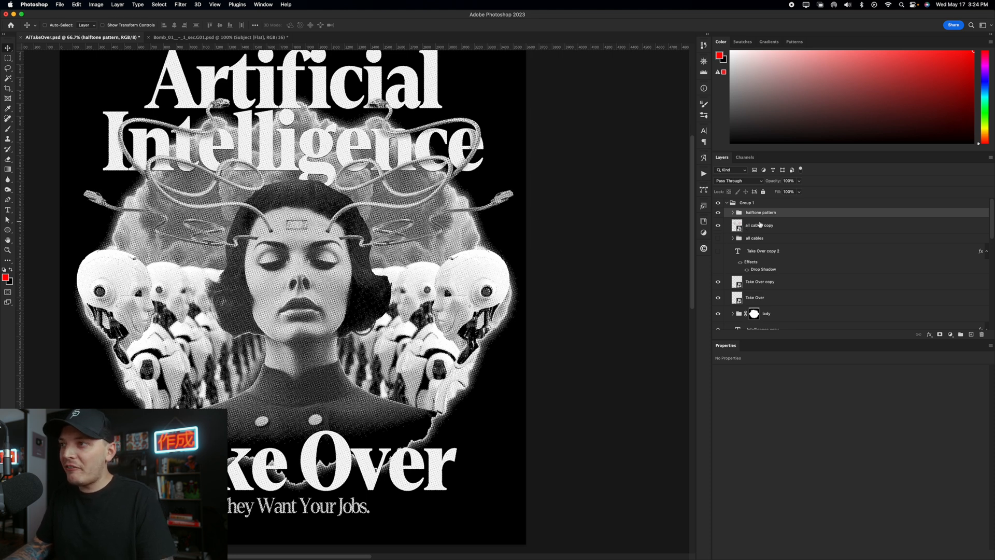
click(758, 225)
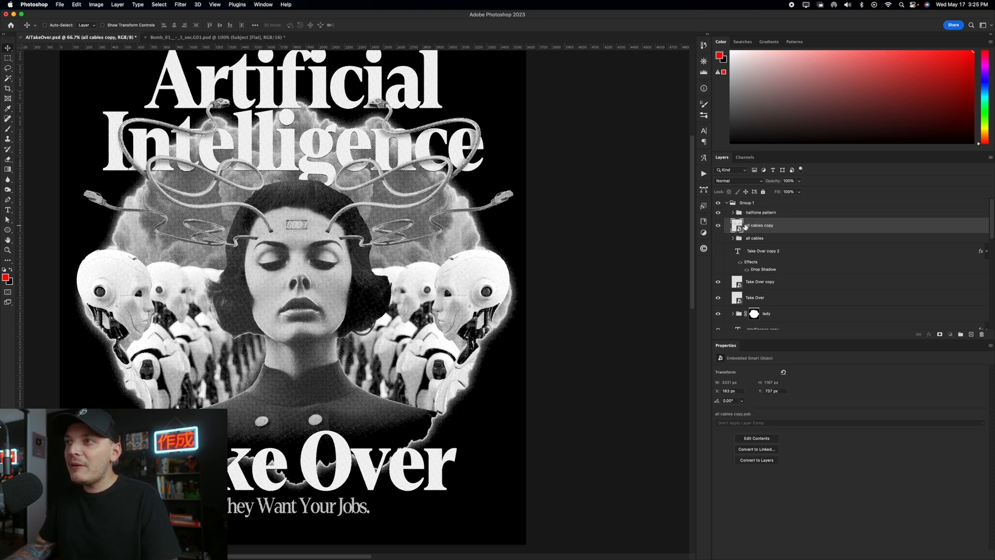
click(759, 211)
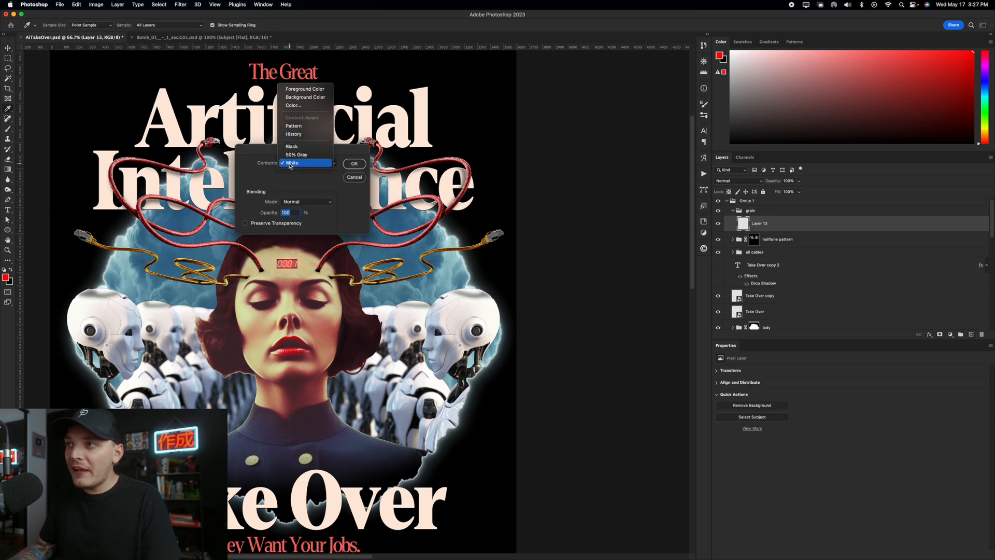
Fill the grain layer with 50% gray and add 30% uniform monochromatic noise.
click(355, 163)
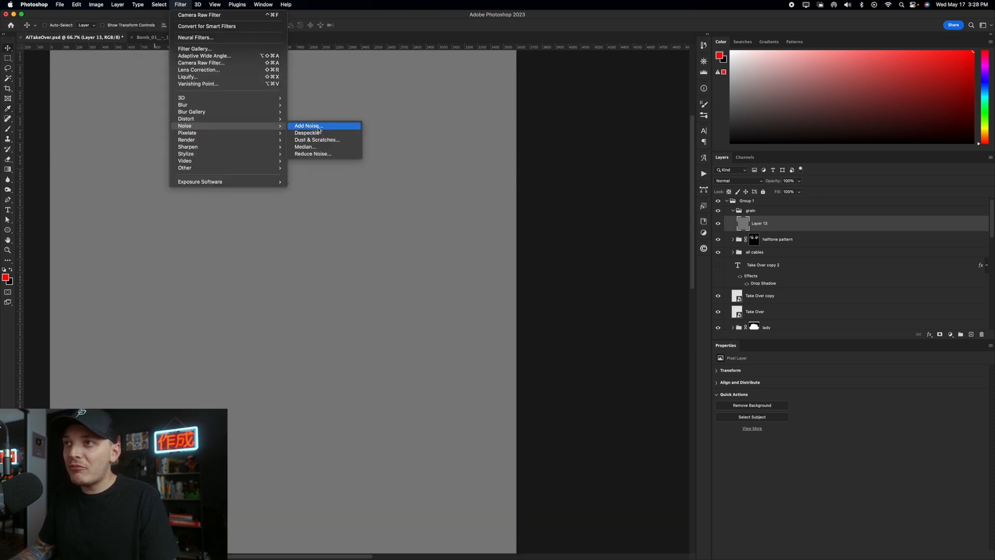
click(306, 126)
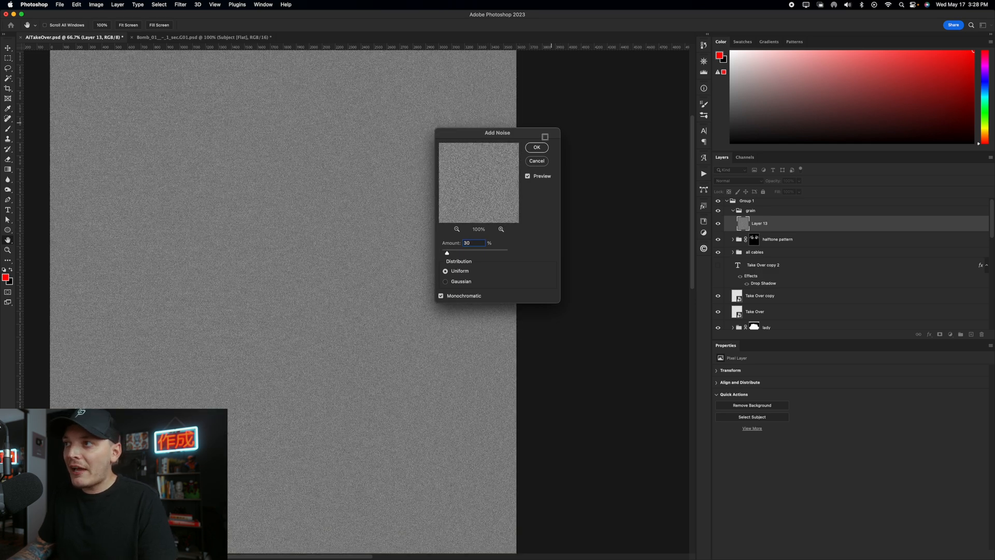
click(536, 147)
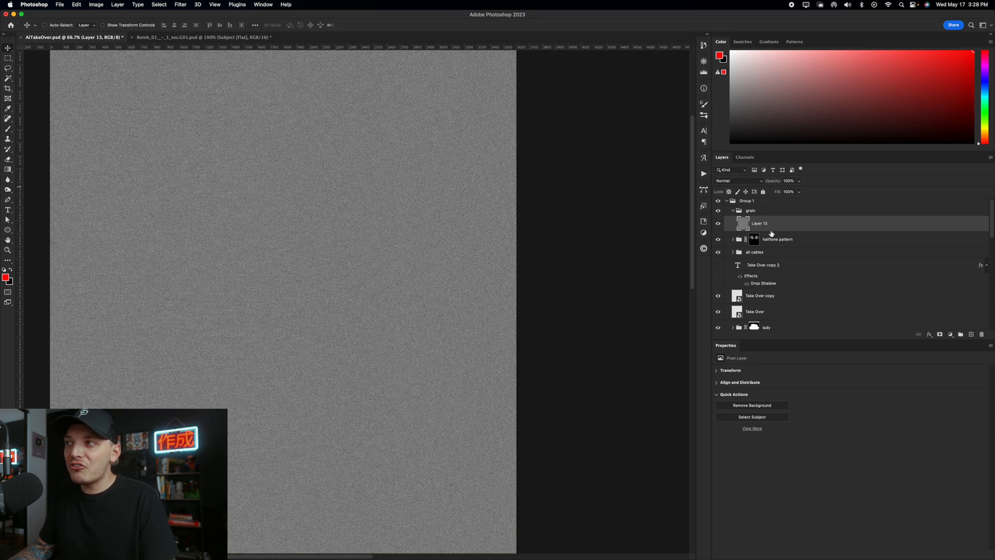
Blend the noise layer over the artwork as grain via its blend mode.
click(738, 180)
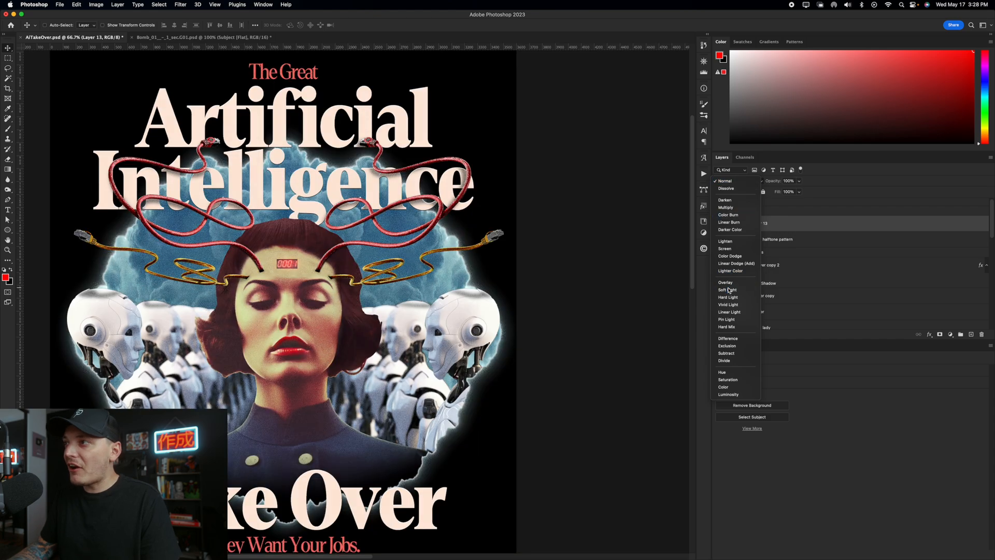
click(727, 289)
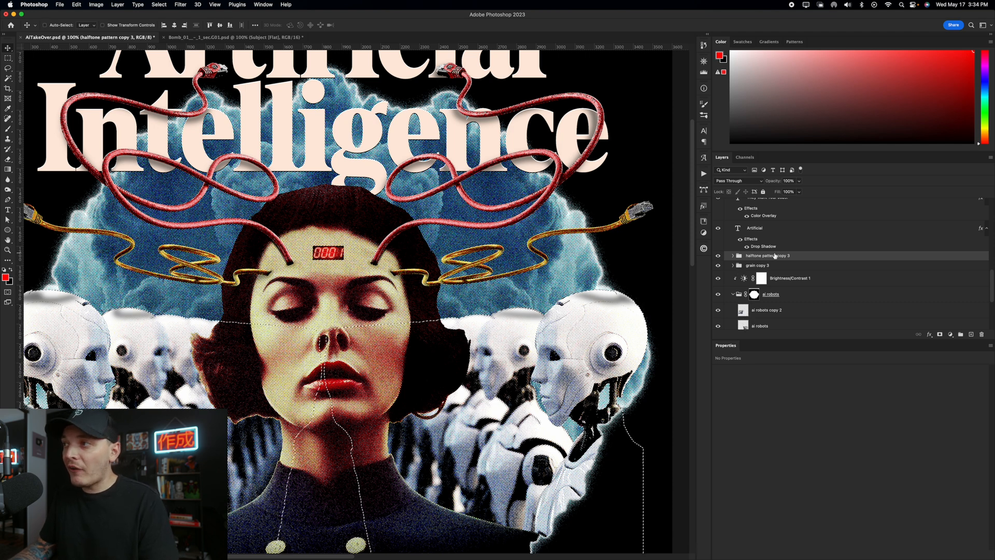
Duplicate the halftone and grain groups above the robots with a Brightness/Contrast adjustment.
click(784, 258)
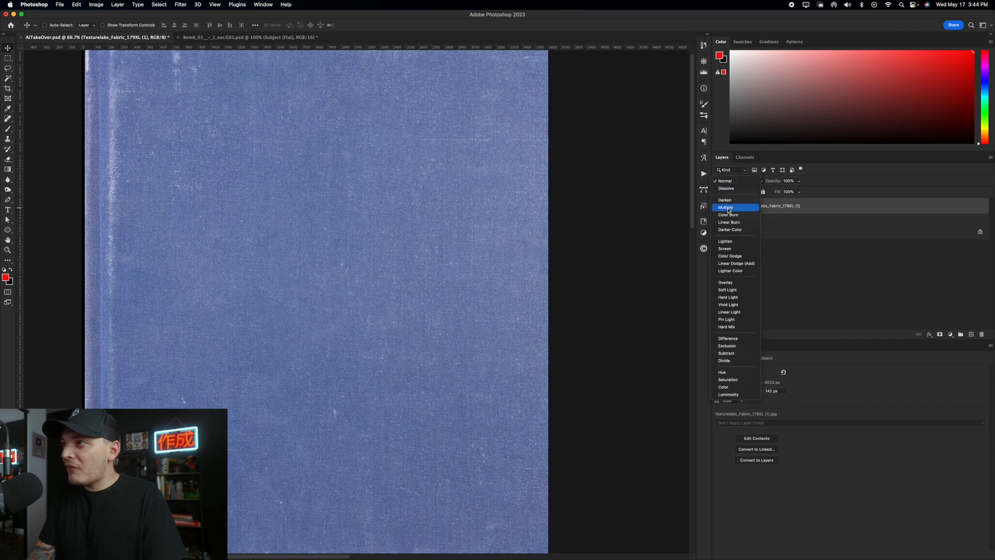
Blend the Texturelabs fabric layer in Screen and tone it with a Levels adjustment.
click(724, 256)
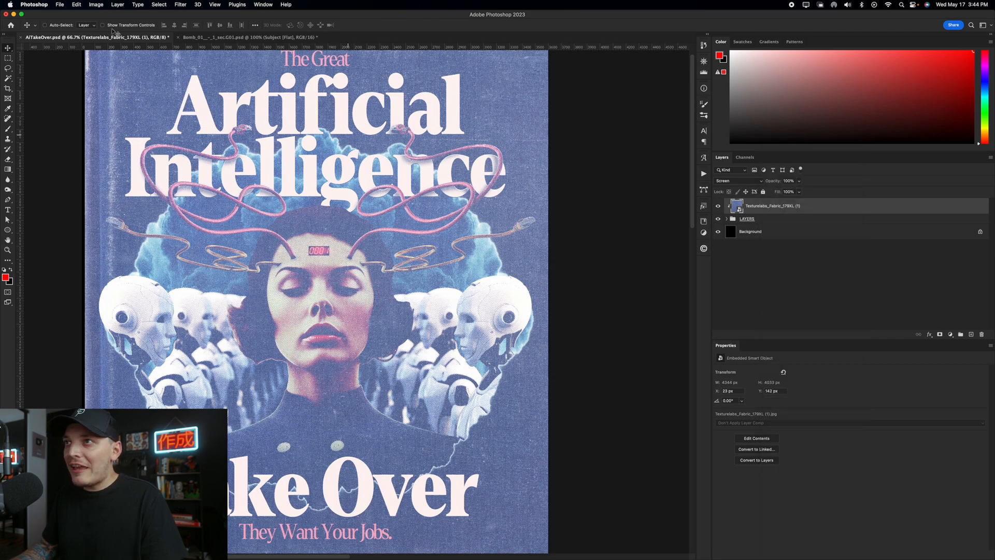
click(95, 4)
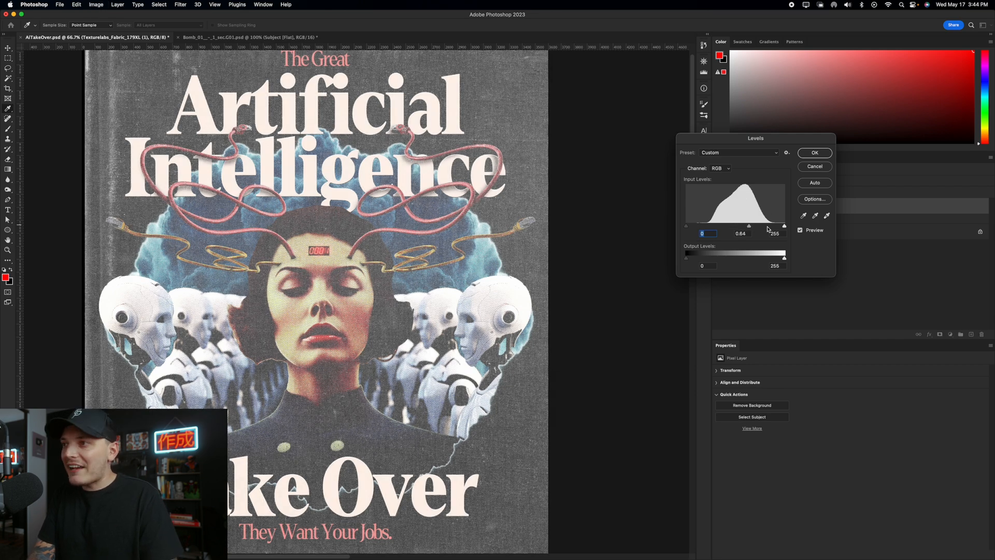
click(814, 153)
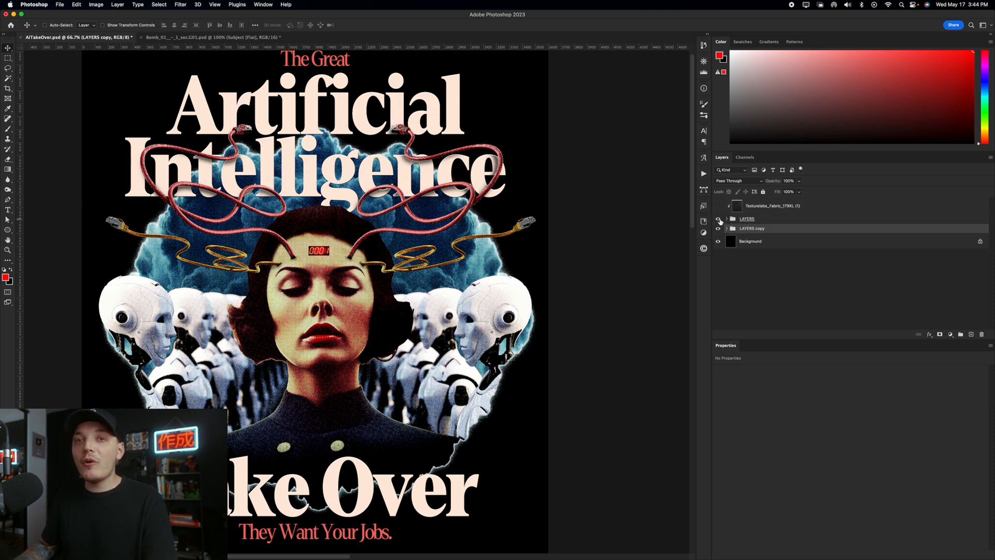
right_click(751, 219)
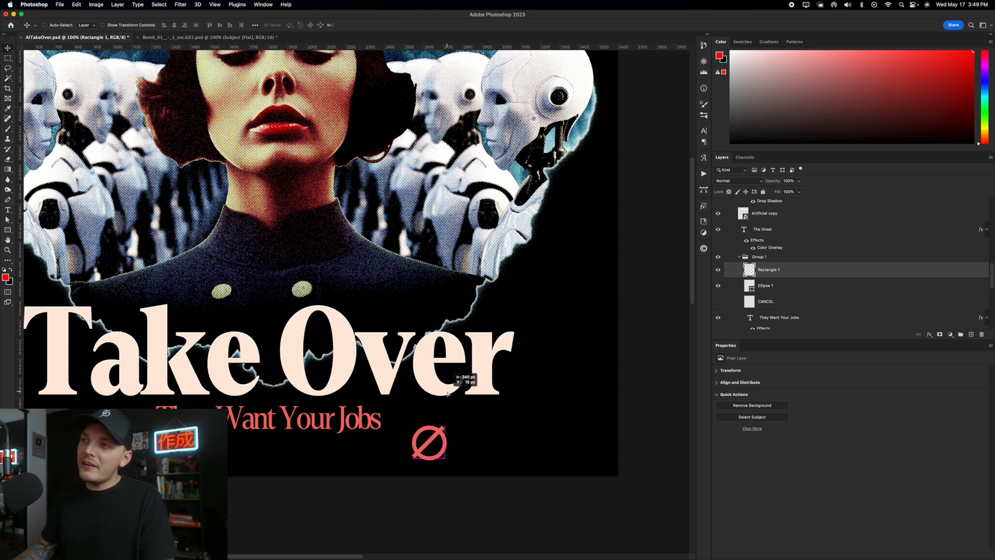
Select Ellipse 1 together with the Rectangle 1 slash to form the red cancel symbol.
click(765, 285)
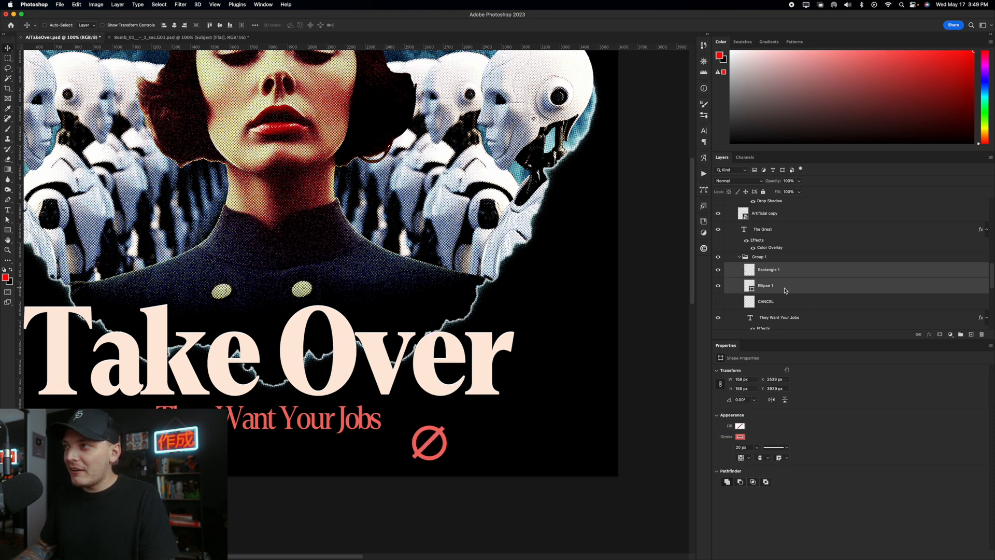